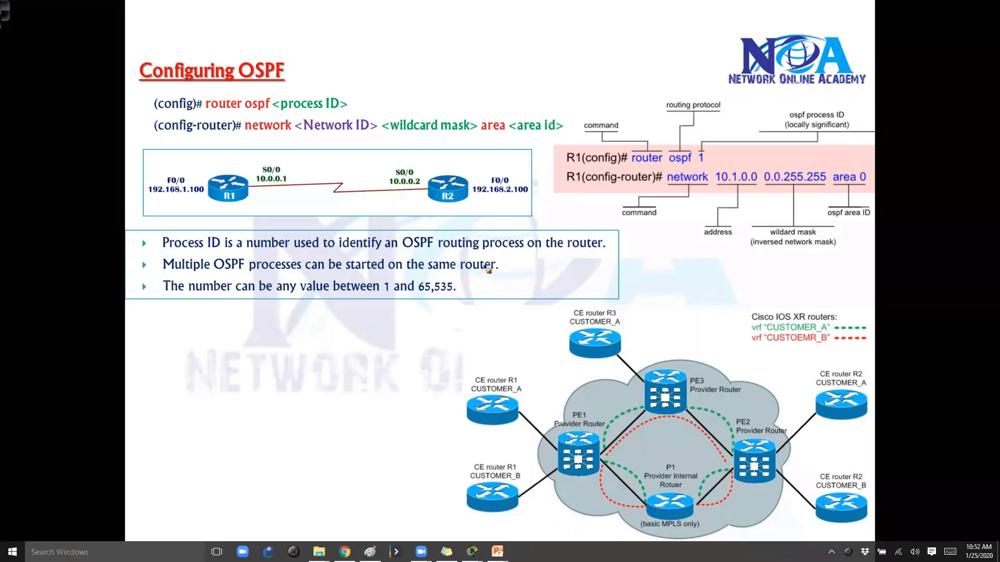
{"action": "mouse_move", "coordinate": [272, 90]}
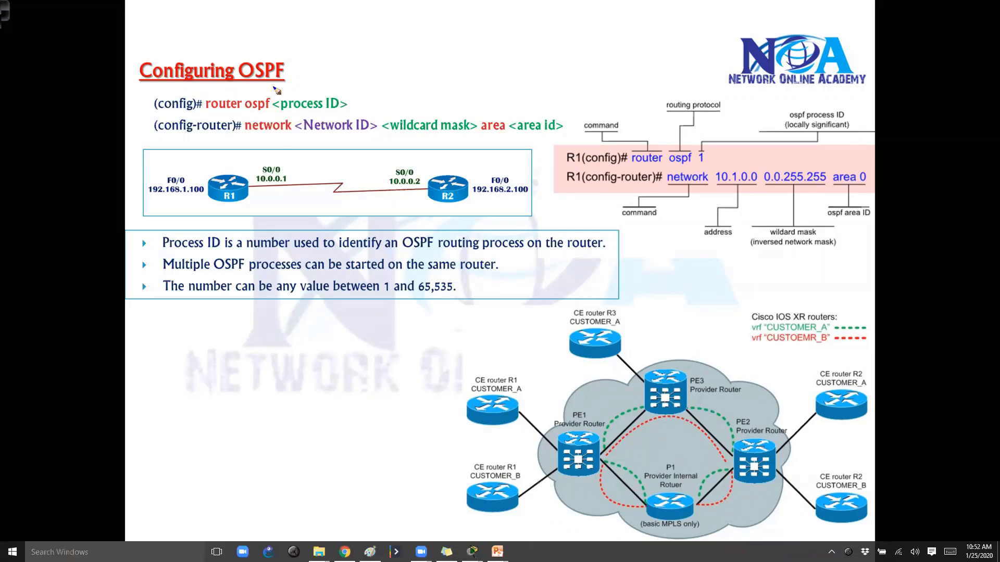
{"action": "mouse_move", "coordinate": [209, 87]}
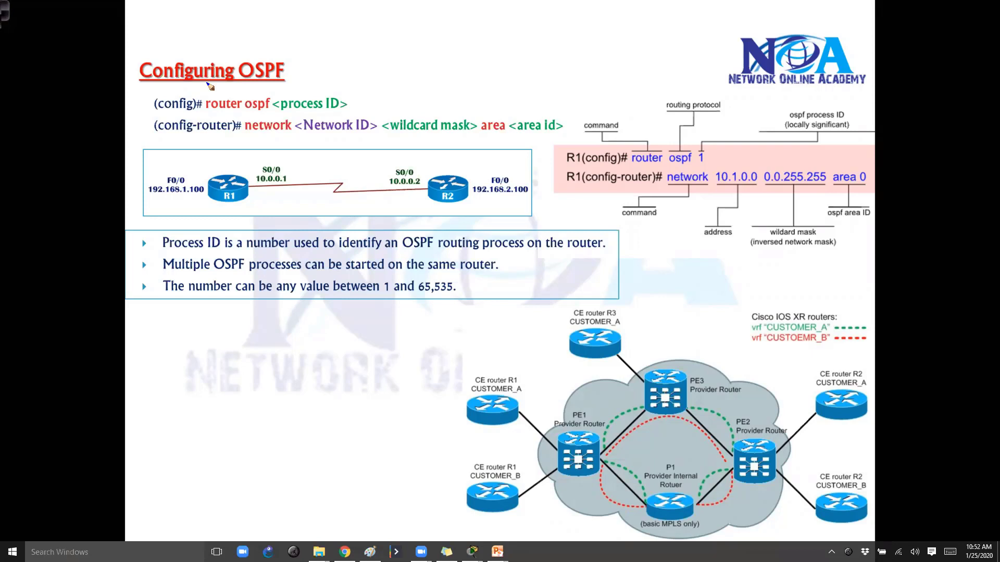
{"action": "mouse_move", "coordinate": [368, 84]}
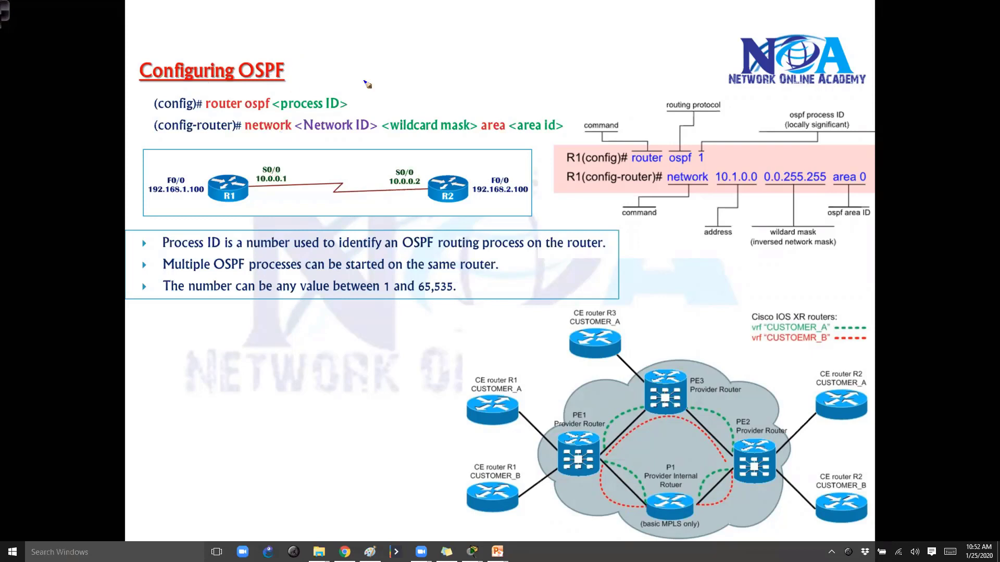
- Query Router2 with 'router ?' and 'router ospf ?' and highlight the 1–65535 process ID range
{"action": "left_click_drag", "start_coordinate": [332, 70], "coordinate": [421, 70]}
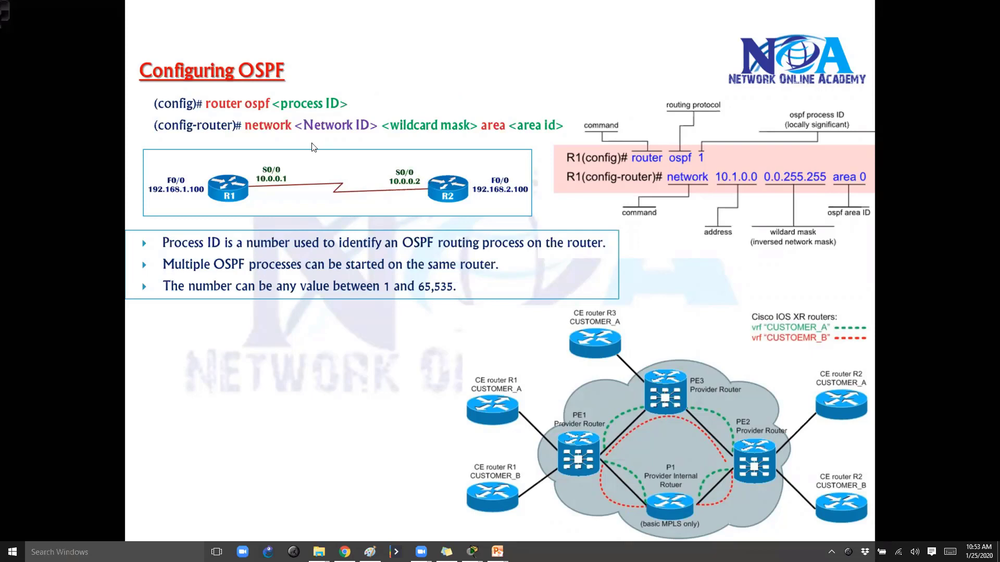
{"action": "mouse_move", "coordinate": [298, 129]}
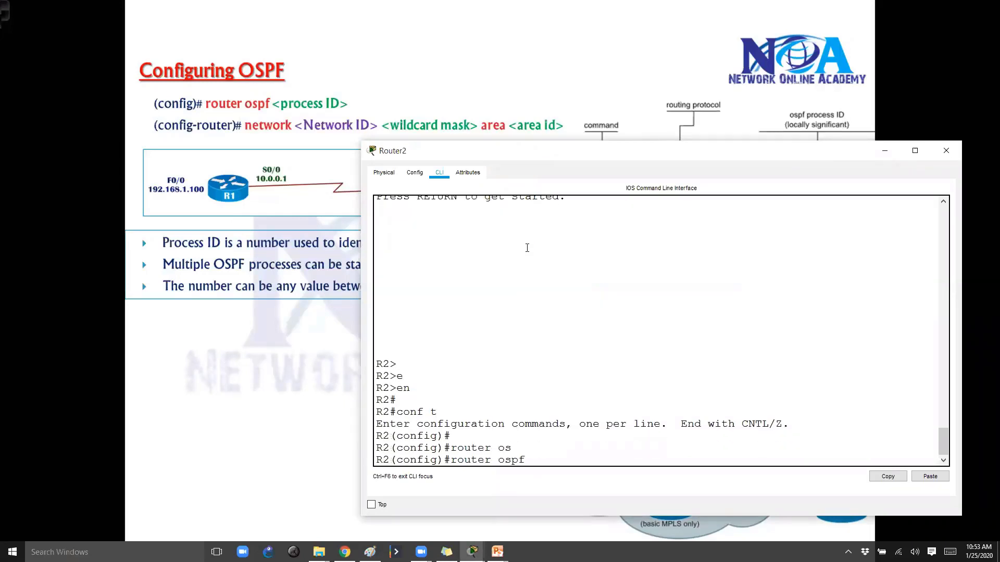
{"action": "type", "text": "?"}
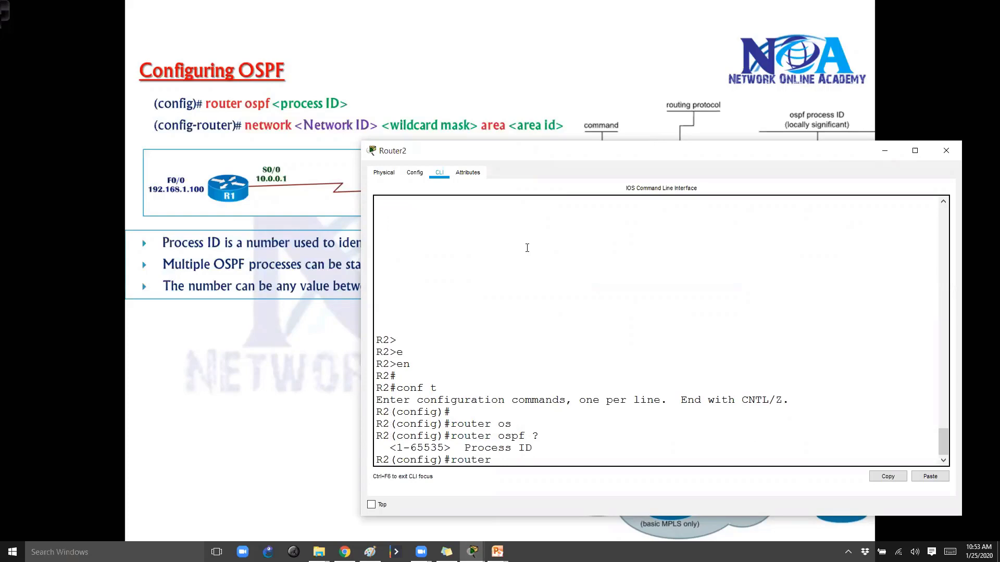
{"action": "type", "text": "?"}
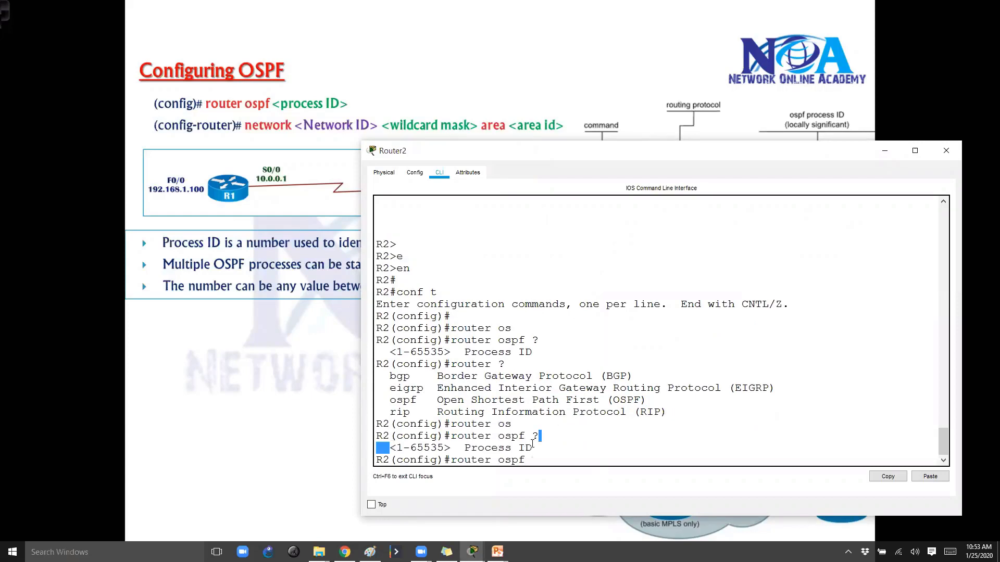
{"action": "left_click_drag", "start_coordinate": [389, 448], "coordinate": [533, 448]}
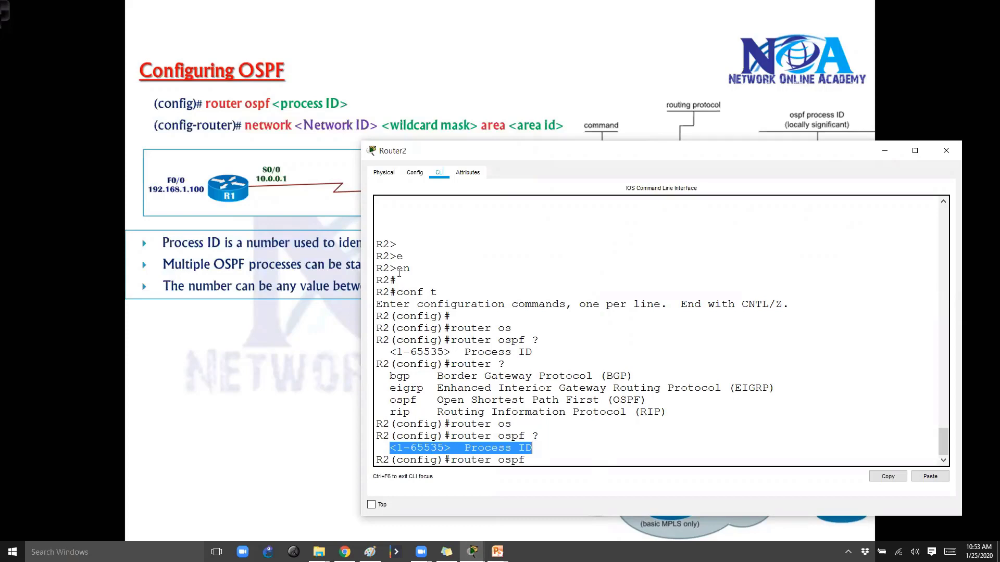
{"action": "mouse_move", "coordinate": [354, 336]}
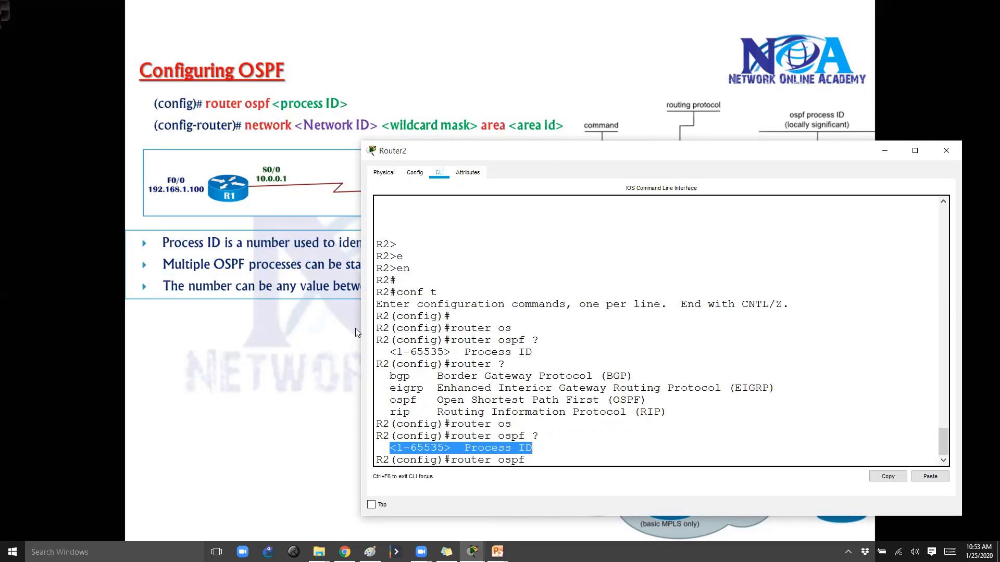
{"action": "left_click", "coordinate": [946, 150]}
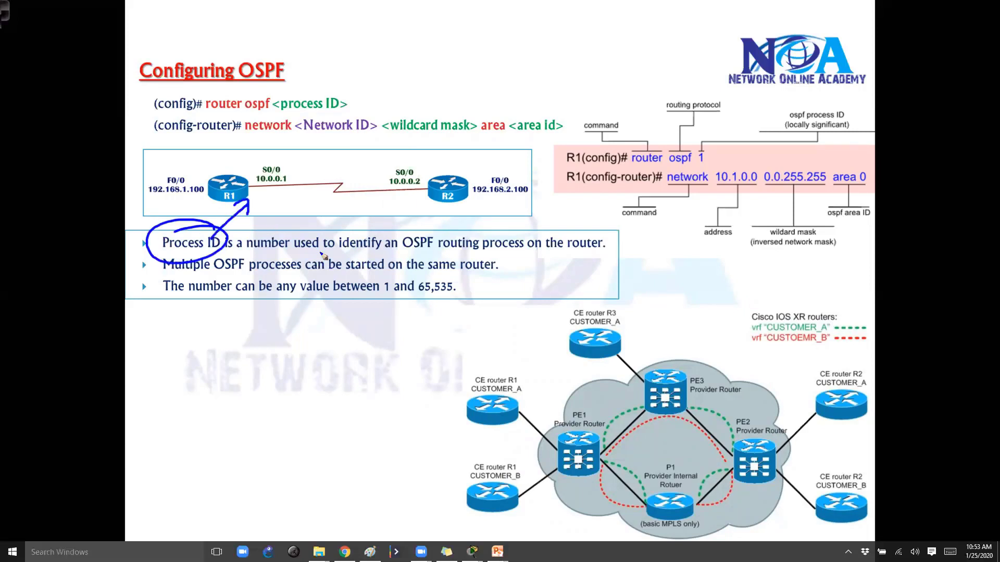
- Circle Process ID, then underline 'OSPF processes' in the second bullet with the pen
{"action": "left_click_drag", "start_coordinate": [403, 253], "coordinate": [586, 258]}
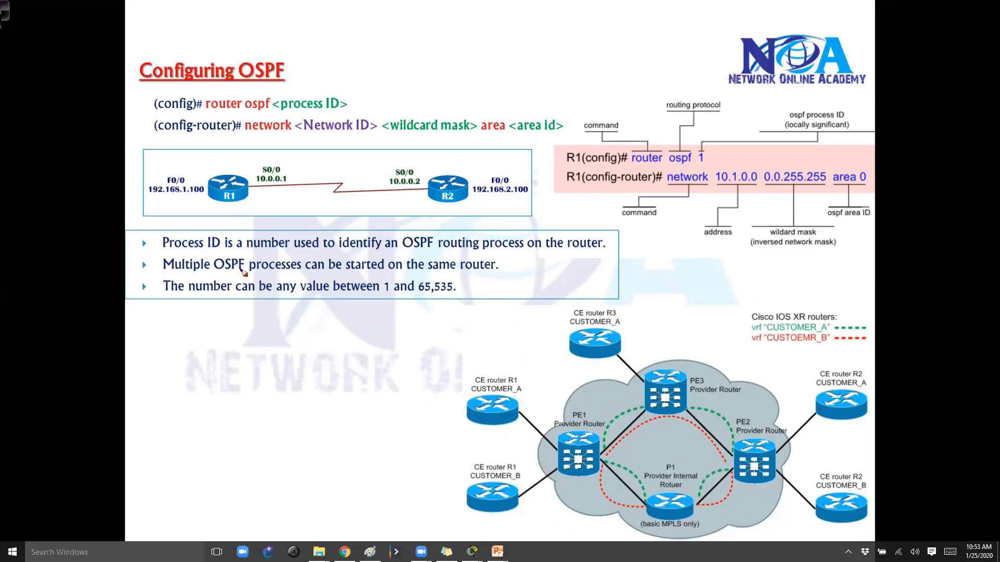
{"action": "left_click_drag", "start_coordinate": [226, 278], "coordinate": [298, 276]}
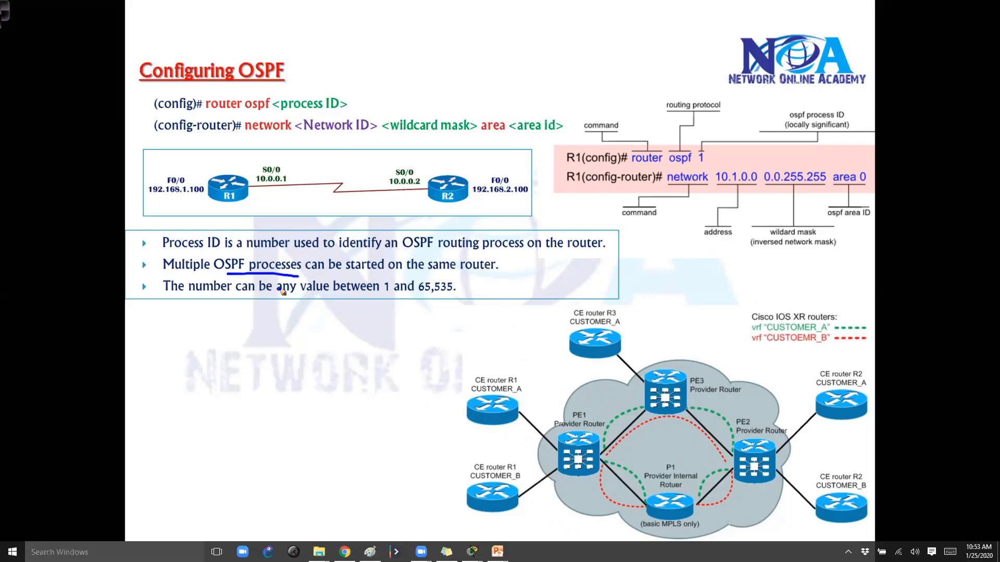
{"action": "mouse_move", "coordinate": [358, 368]}
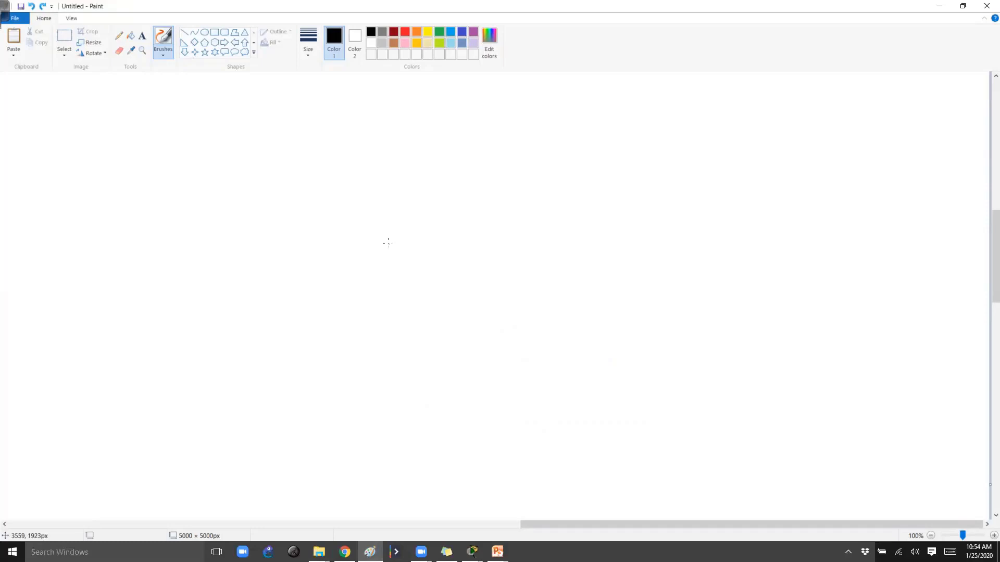
{"action": "mouse_move", "coordinate": [261, 131]}
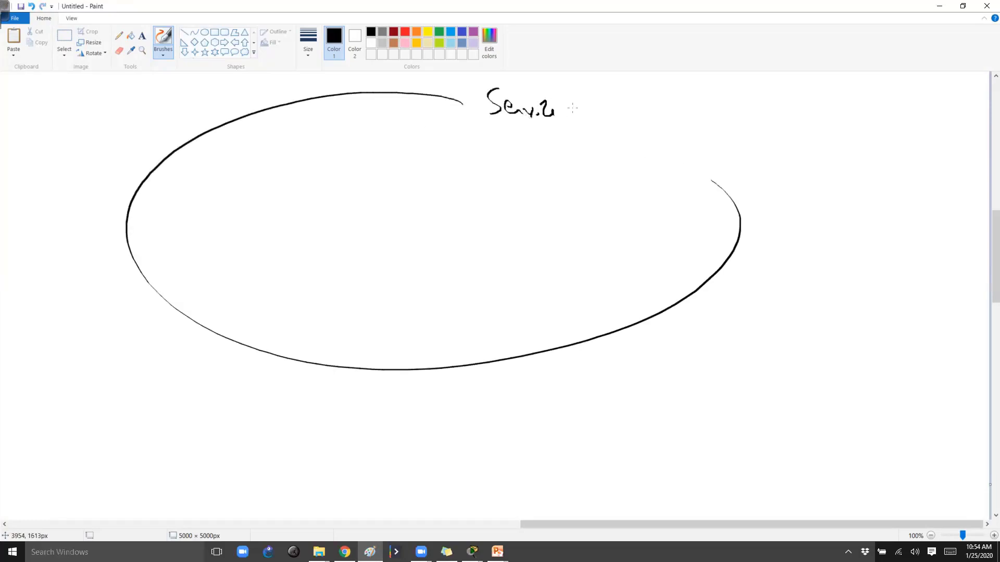
- Sketch the labelled service provider cloud with routers and link customers B and C to PE
{"action": "left_click_drag", "start_coordinate": [564, 105], "coordinate": [632, 105]}
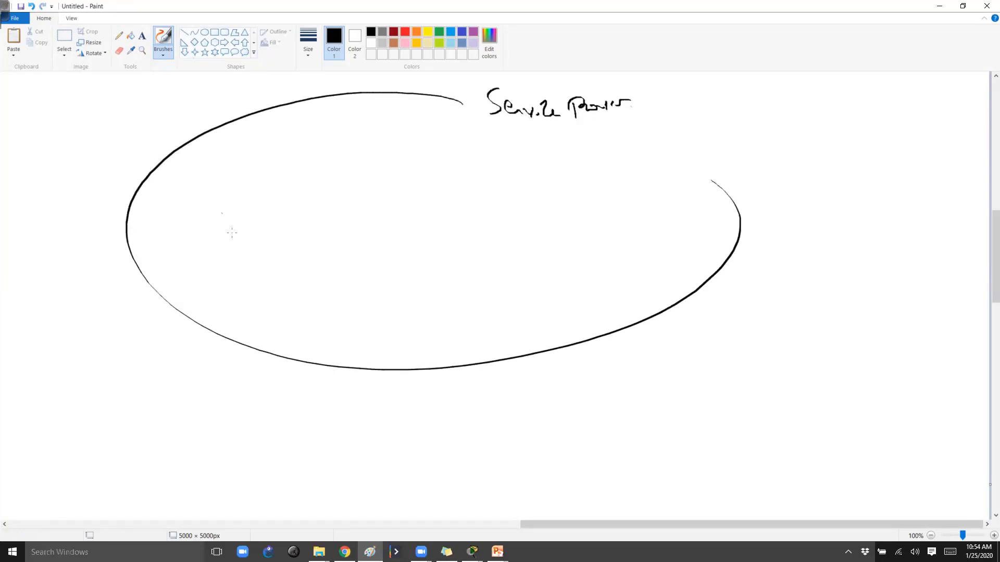
{"action": "left_click_drag", "start_coordinate": [216, 230], "coordinate": [619, 236]}
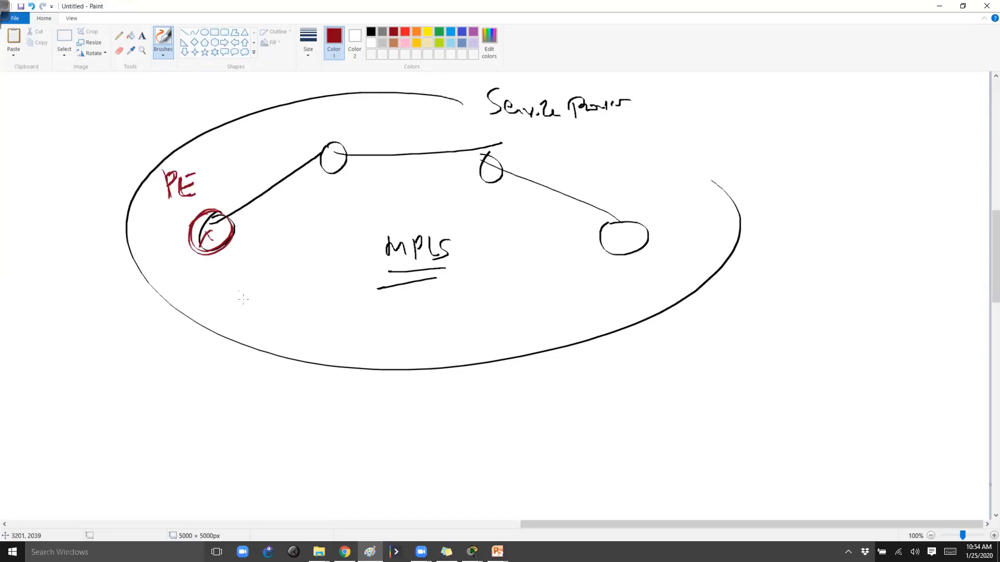
{"action": "left_click", "coordinate": [373, 29]}
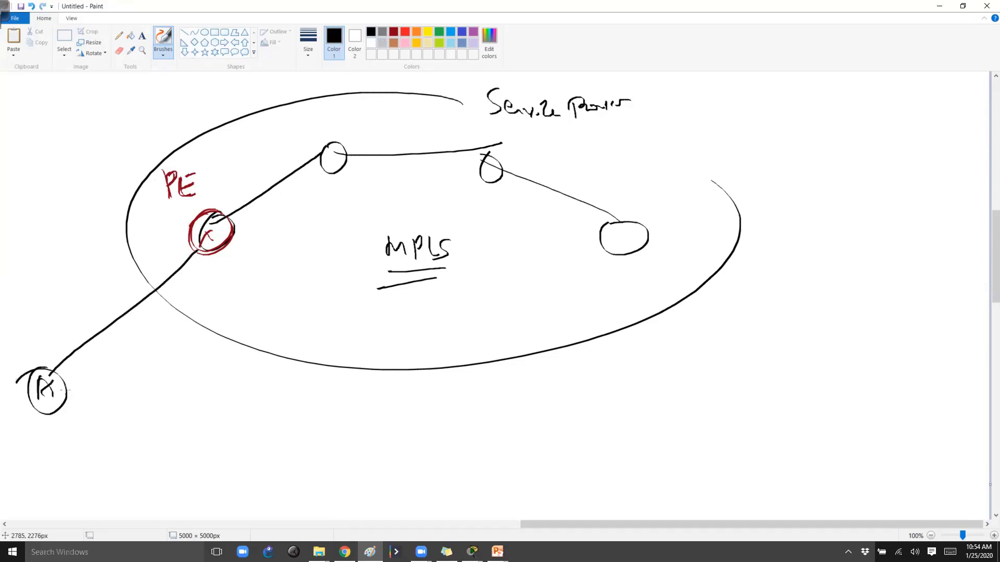
{"action": "left_click_drag", "start_coordinate": [211, 255], "coordinate": [154, 421]}
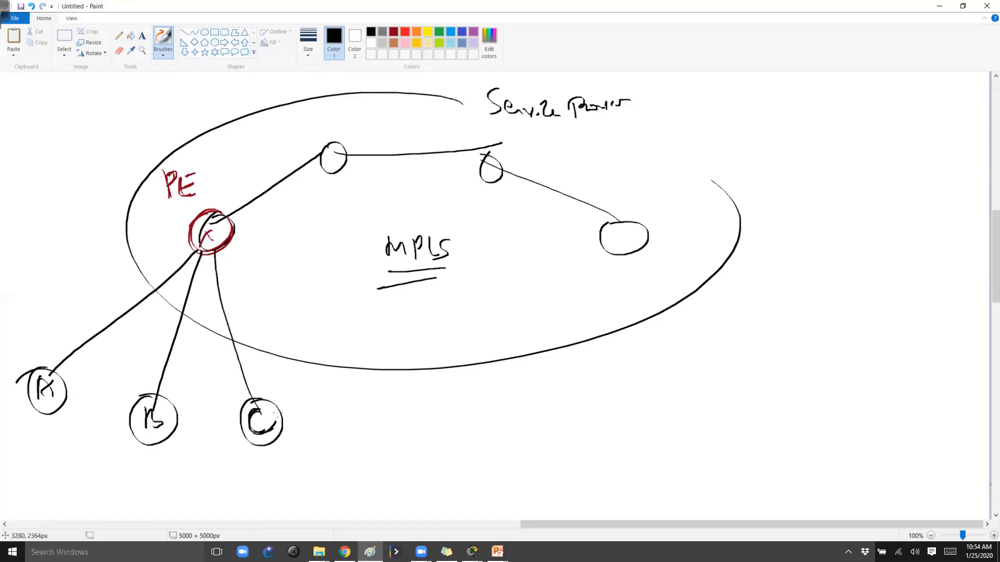
{"action": "mouse_move", "coordinate": [280, 332]}
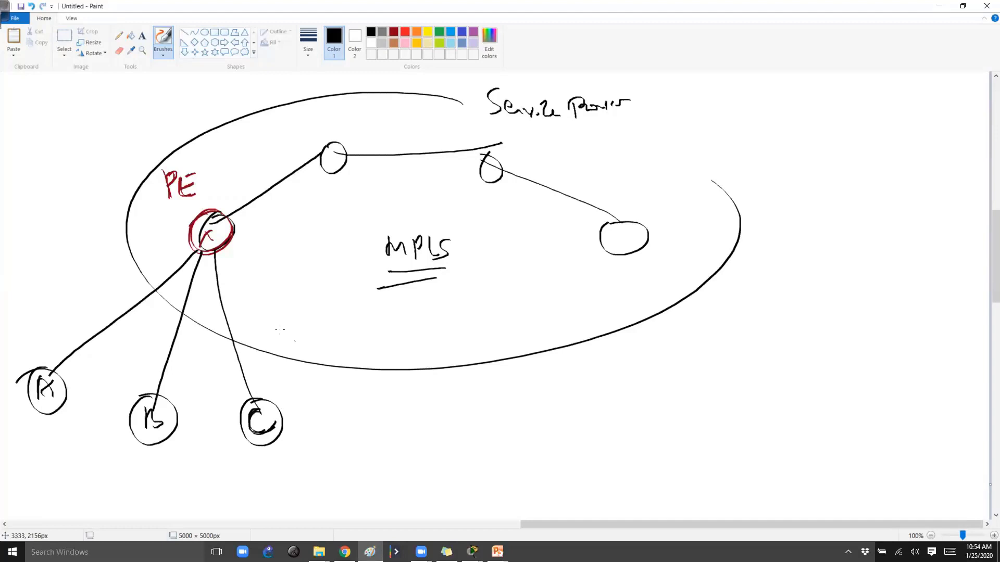
{"action": "mouse_move", "coordinate": [405, 31]}
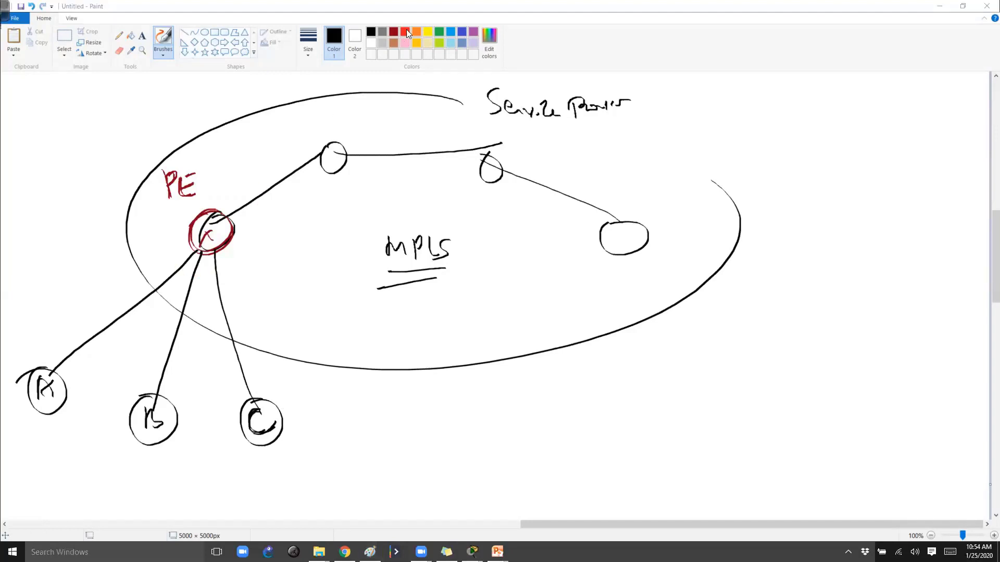
- Circle routers A and PE in red and B in orange, and label the C link OSPF in blue
{"action": "left_click", "coordinate": [406, 31]}
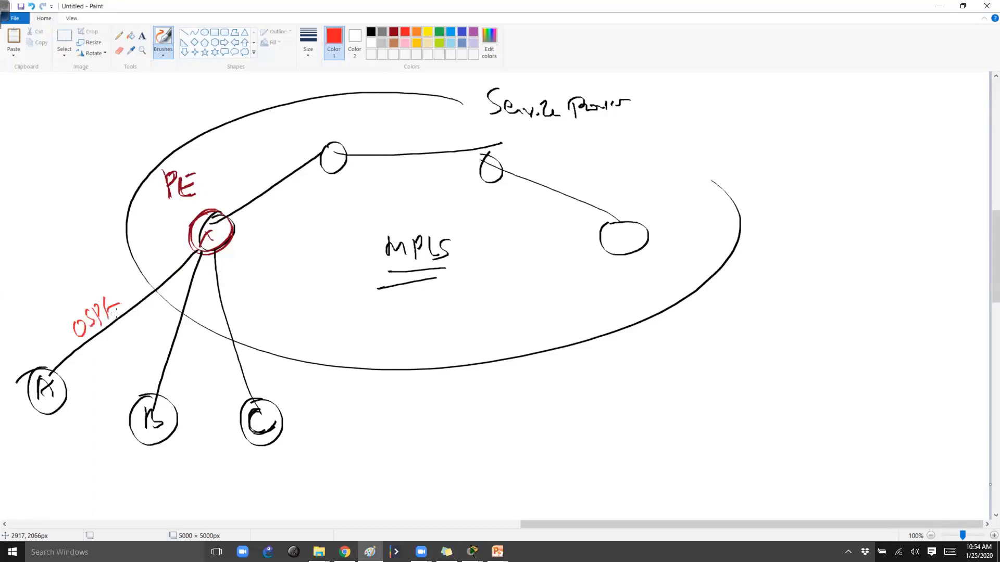
{"action": "left_click_drag", "start_coordinate": [19, 370], "coordinate": [70, 415]}
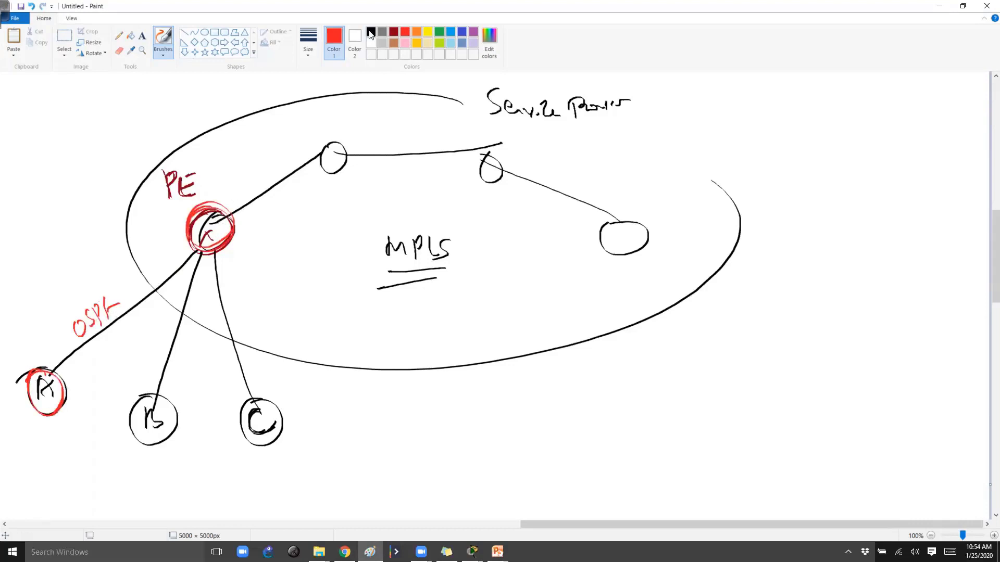
{"action": "left_click", "coordinate": [370, 32]}
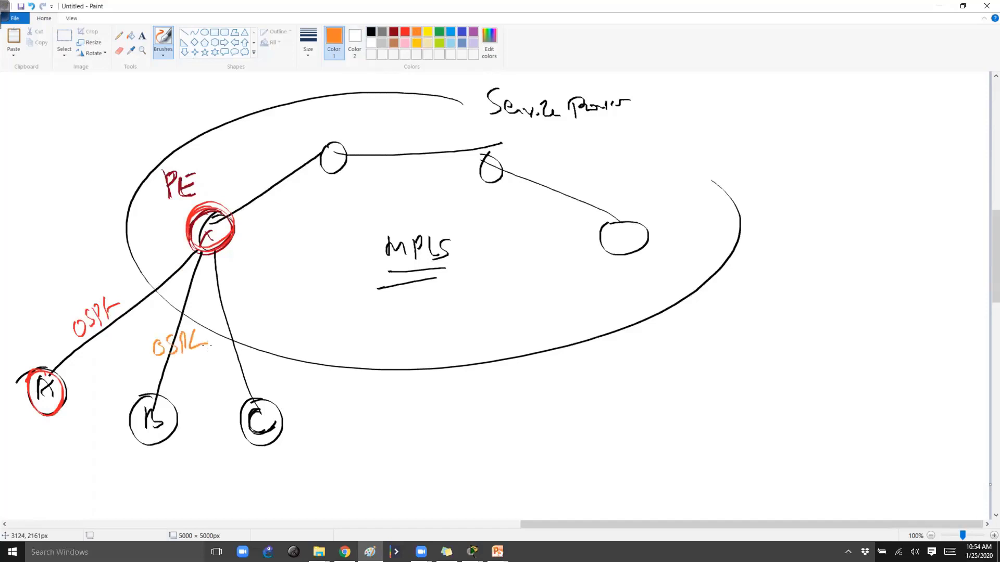
{"action": "left_click_drag", "start_coordinate": [153, 395], "coordinate": [153, 446]}
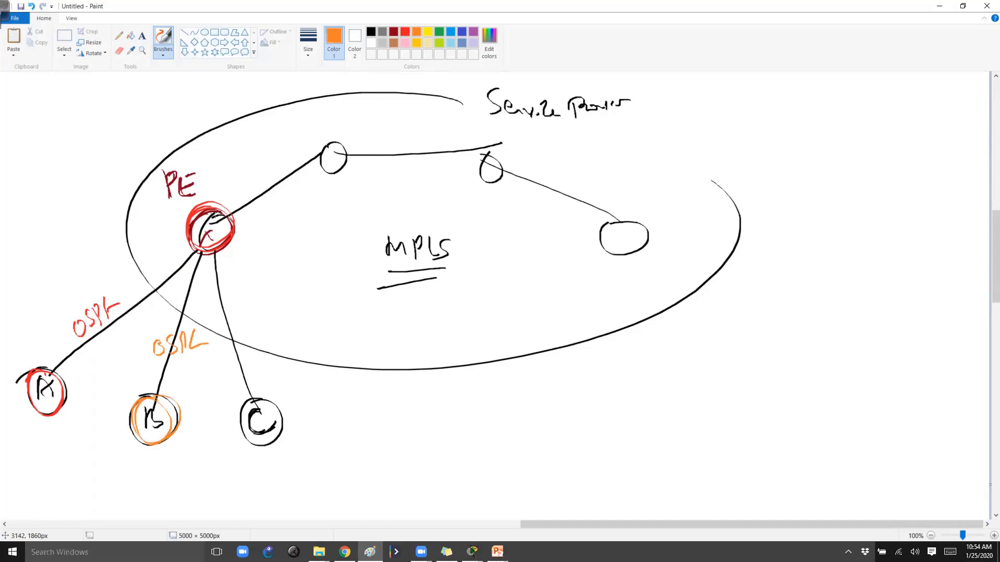
{"action": "mouse_move", "coordinate": [362, 201]}
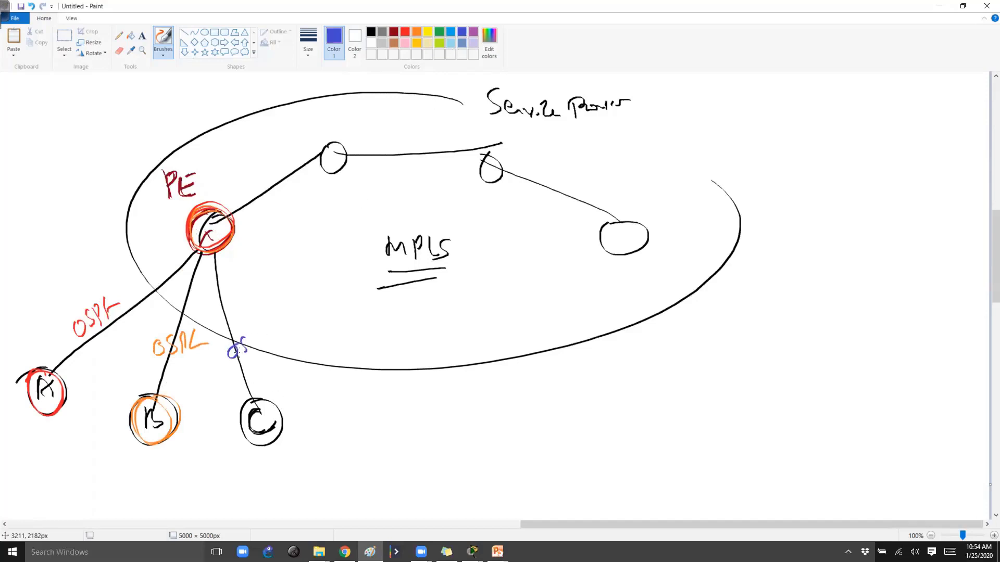
{"action": "left_click_drag", "start_coordinate": [229, 347], "coordinate": [275, 357]}
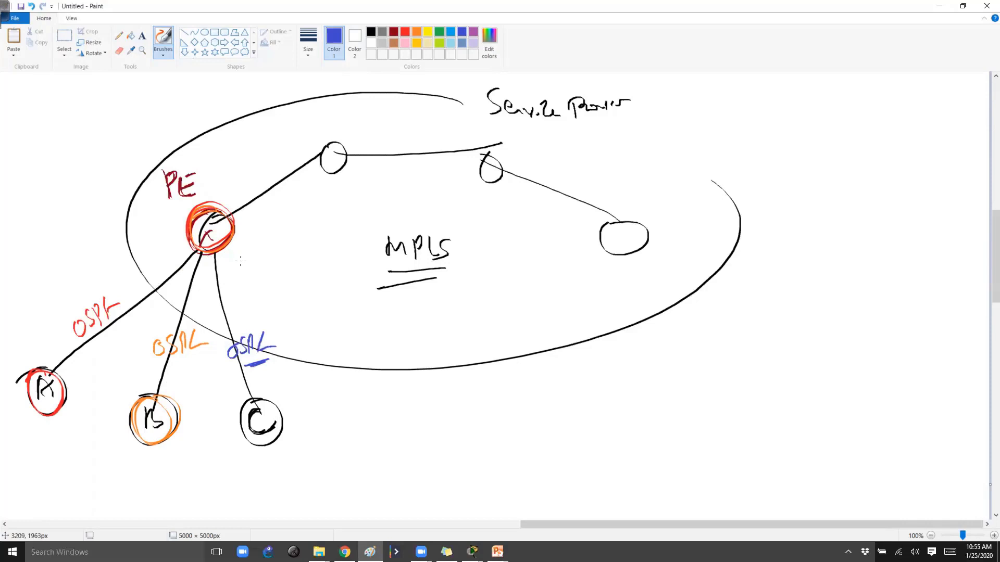
{"action": "mouse_move", "coordinate": [240, 246]}
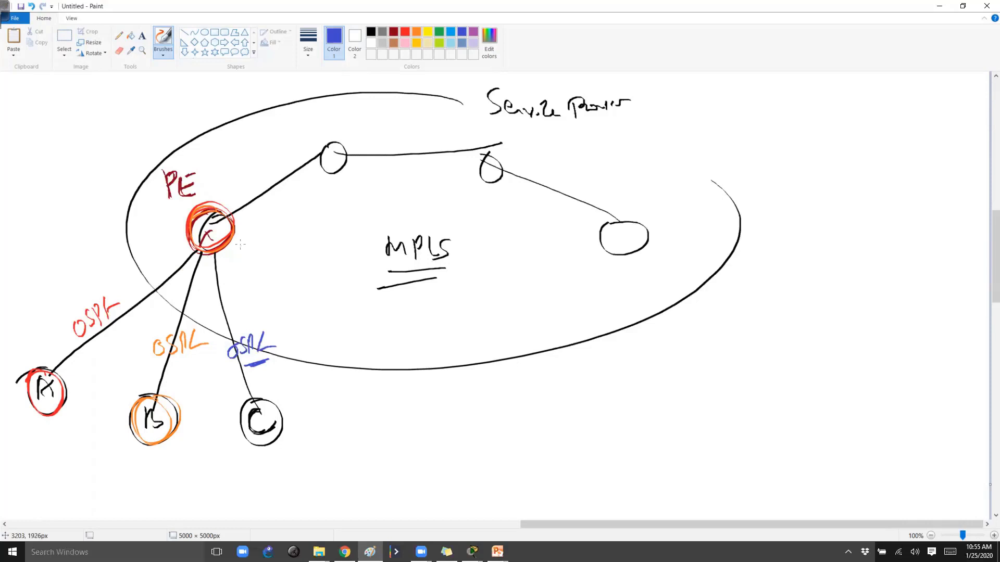
{"action": "left_click_drag", "start_coordinate": [153, 274], "coordinate": [233, 277]}
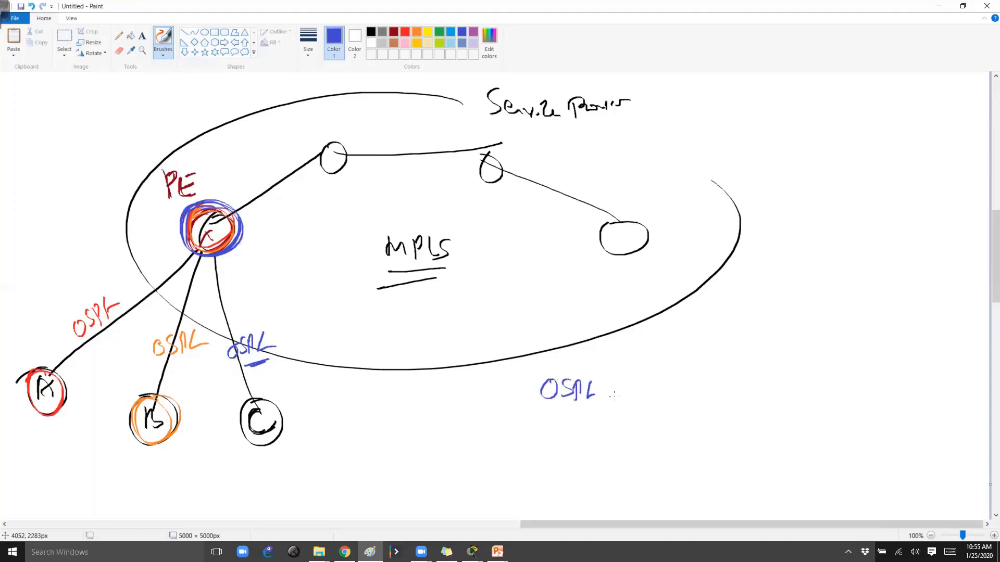
- Write the OSPF entries paired with customers and a blue label above the PE router
{"action": "left_click_drag", "start_coordinate": [708, 380], "coordinate": [724, 396]}
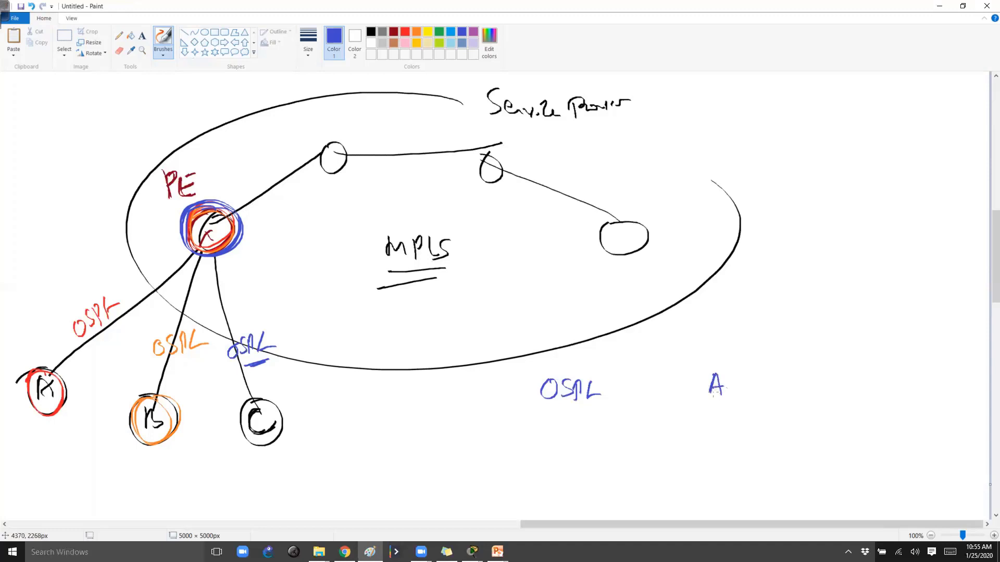
{"action": "left_click_drag", "start_coordinate": [551, 421], "coordinate": [606, 443]}
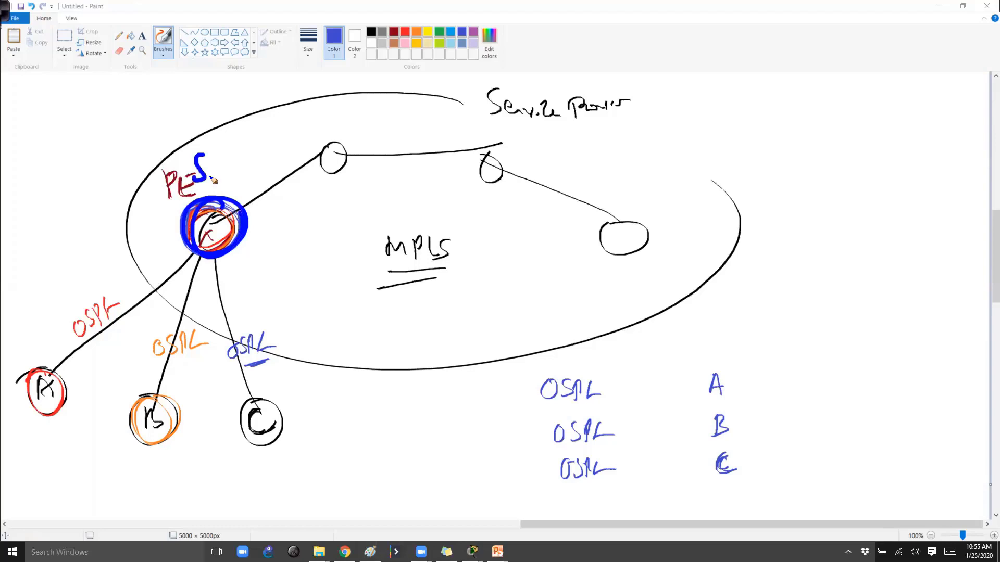
{"action": "left_click_drag", "start_coordinate": [217, 173], "coordinate": [274, 165]}
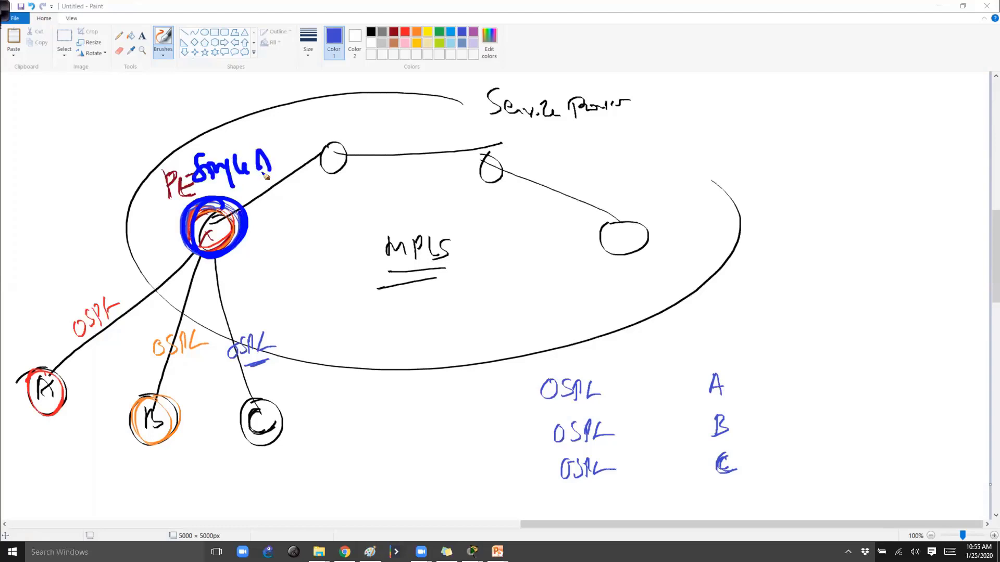
{"action": "mouse_move", "coordinate": [273, 165]}
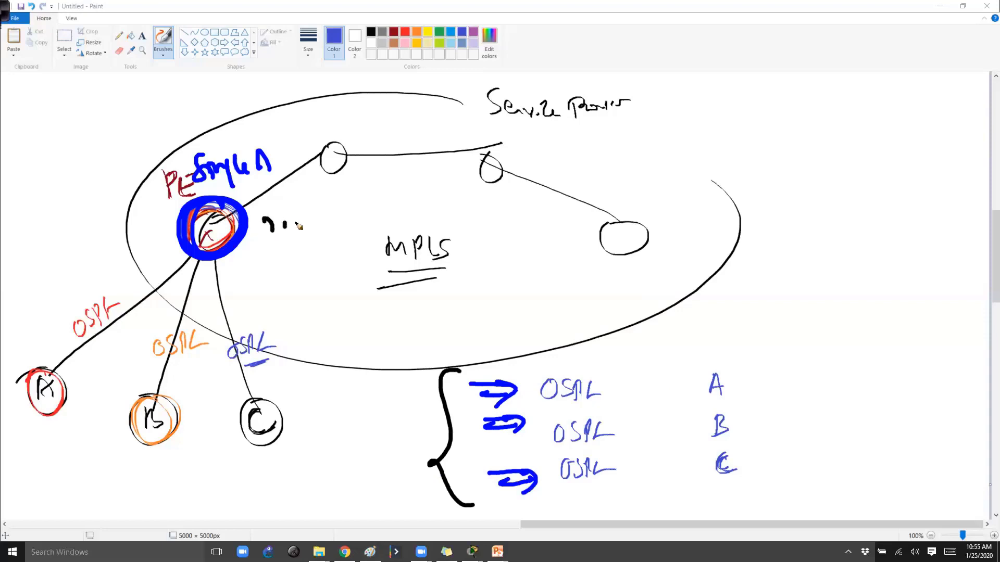
- Write and underline 'router OSPF' beside PE, with arrows toward the B and C links
{"action": "left_click_drag", "start_coordinate": [268, 219], "coordinate": [370, 220]}
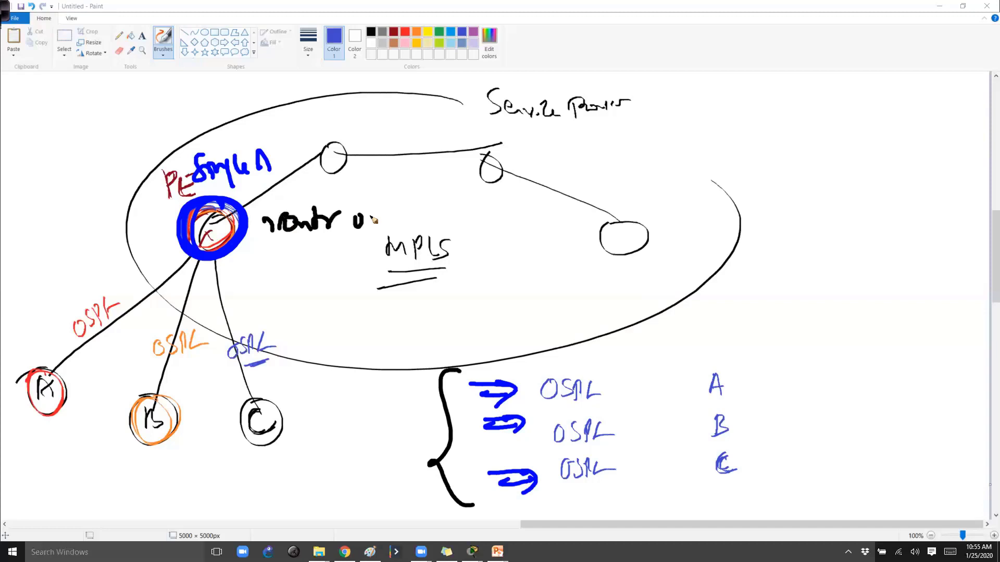
{"action": "left_click_drag", "start_coordinate": [363, 220], "coordinate": [415, 239]}
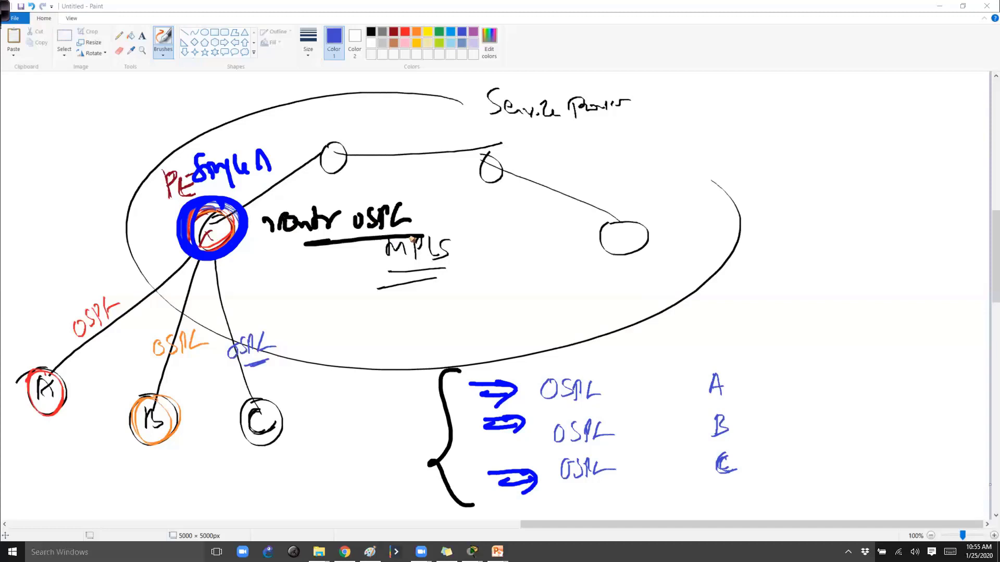
{"action": "mouse_move", "coordinate": [431, 217]}
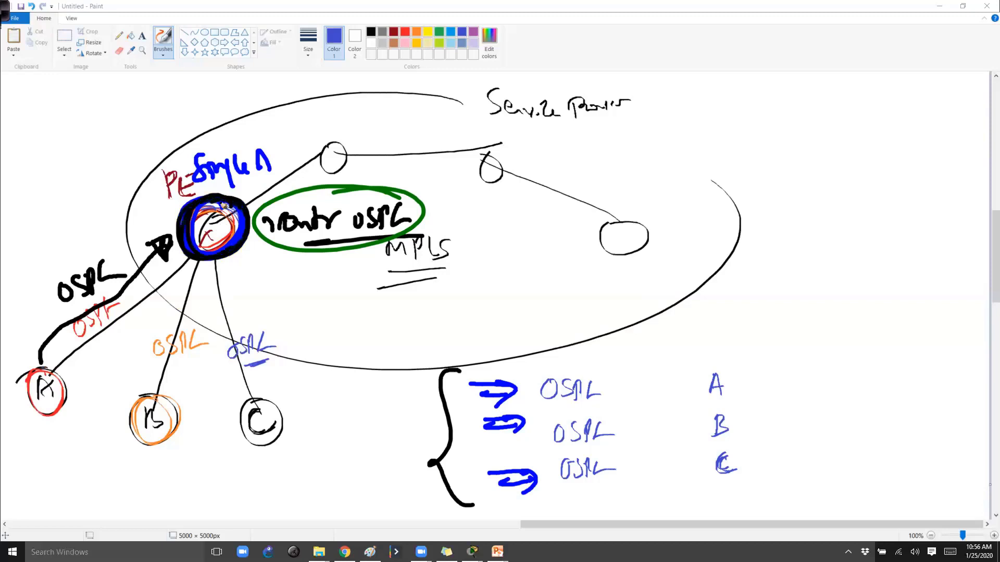
{"action": "left_click_drag", "start_coordinate": [182, 267], "coordinate": [171, 332]}
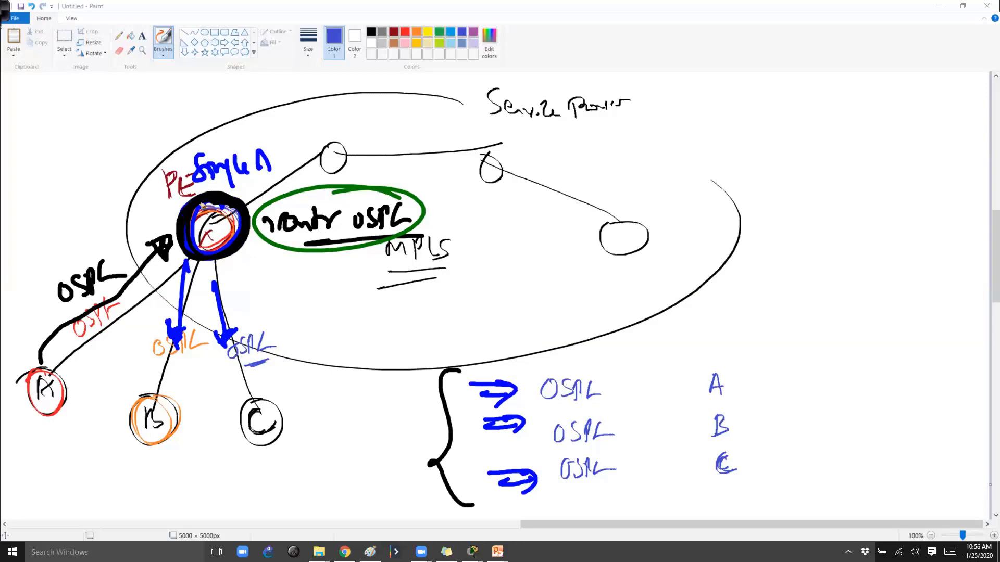
{"action": "mouse_move", "coordinate": [242, 292]}
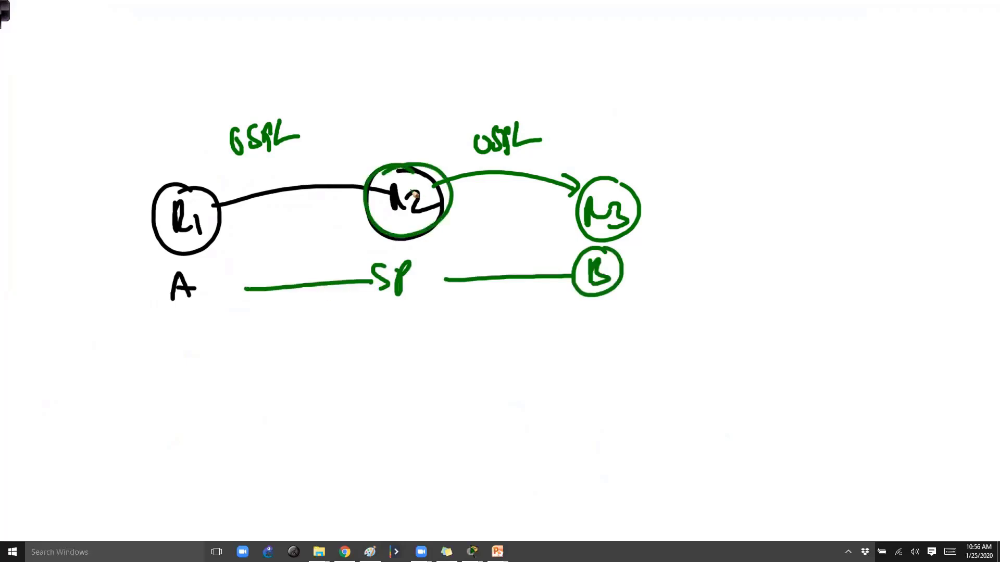
- Annotate an R1, R2, R3 side sketch, box OSPF A in red, then undo and pick red
{"action": "left_click_drag", "start_coordinate": [216, 115], "coordinate": [300, 159]}
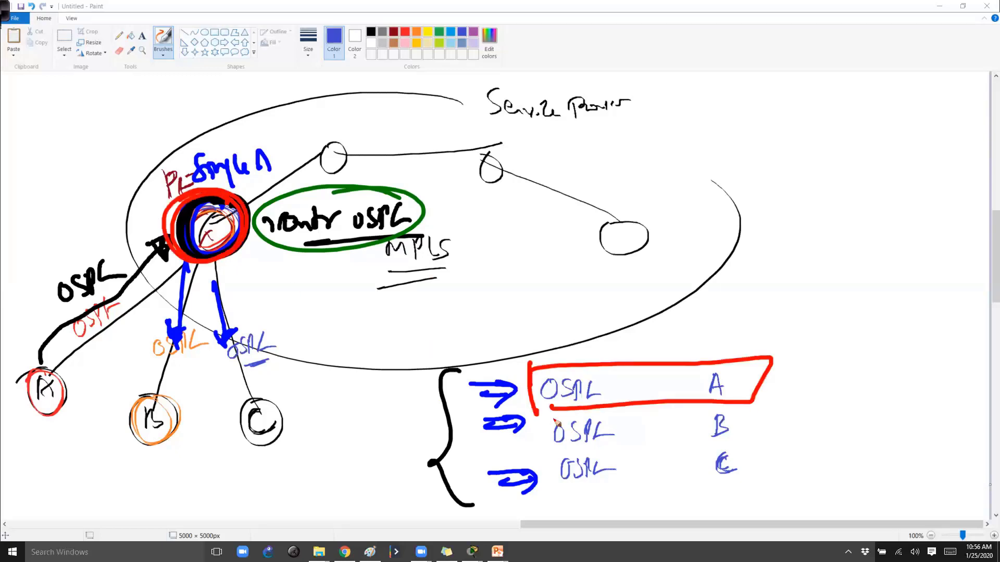
{"action": "left_click_drag", "start_coordinate": [529, 415], "coordinate": [765, 498]}
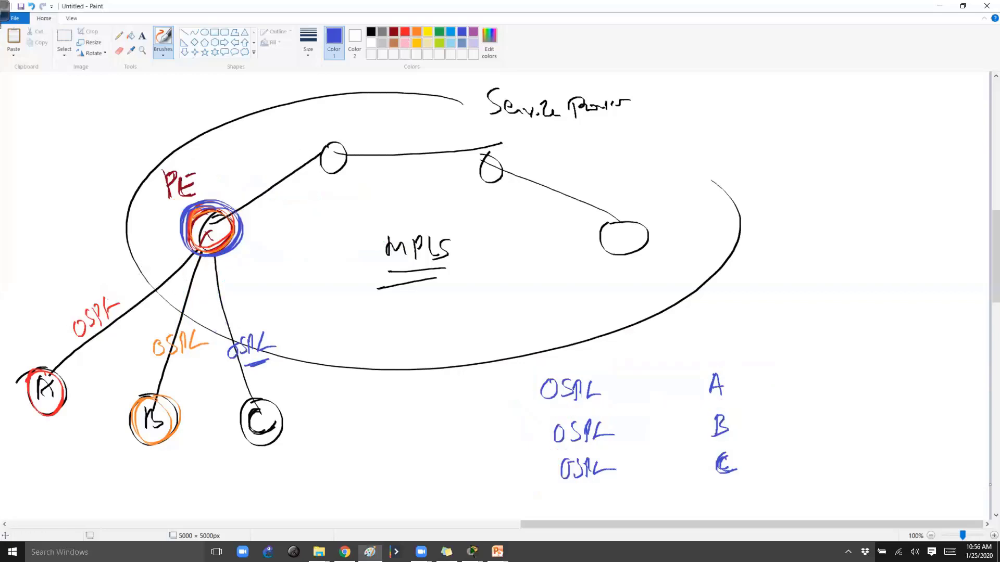
{"action": "left_click", "coordinate": [401, 28]}
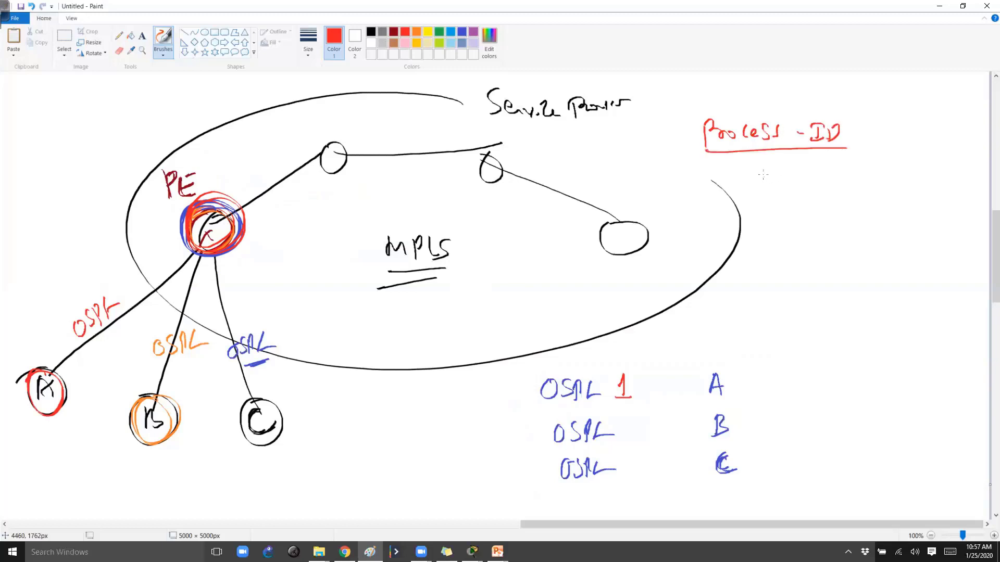
{"action": "mouse_move", "coordinate": [644, 393]}
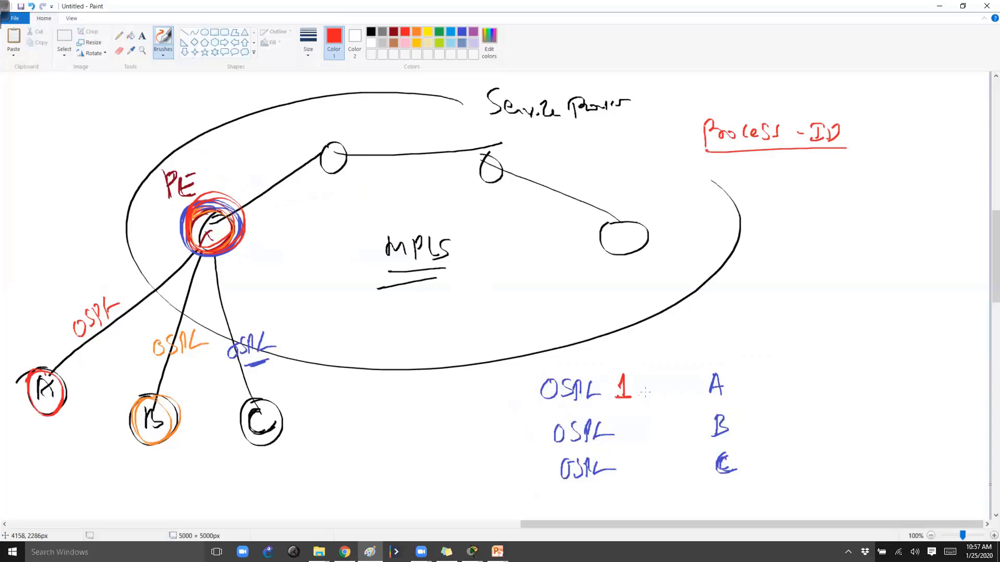
- Number OSPF processes 1, 2, 3 for A, B, C, add a PE arrow, and cross B and C links
{"action": "left_click_drag", "start_coordinate": [638, 386], "coordinate": [695, 386]}
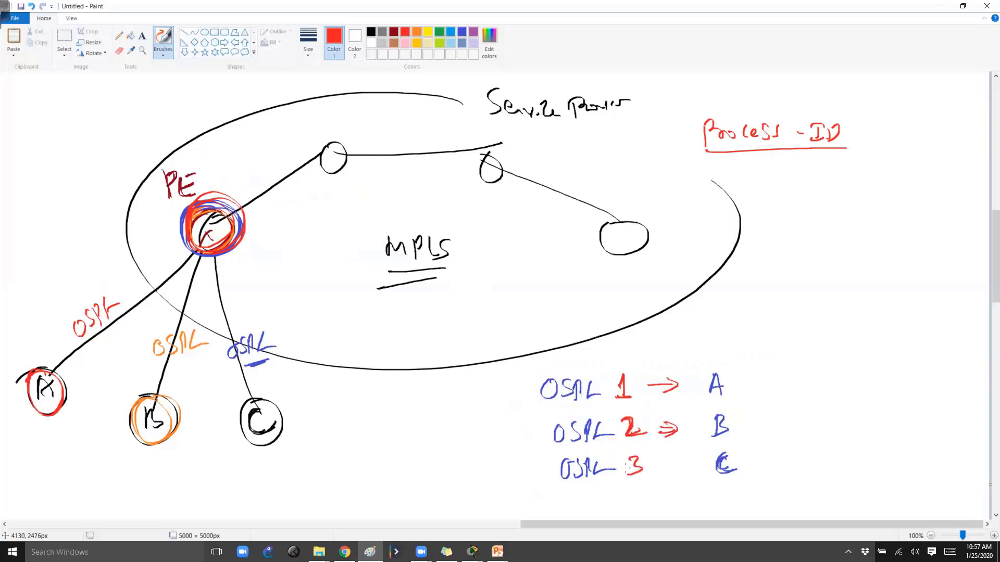
{"action": "left_click_drag", "start_coordinate": [650, 468], "coordinate": [679, 469]}
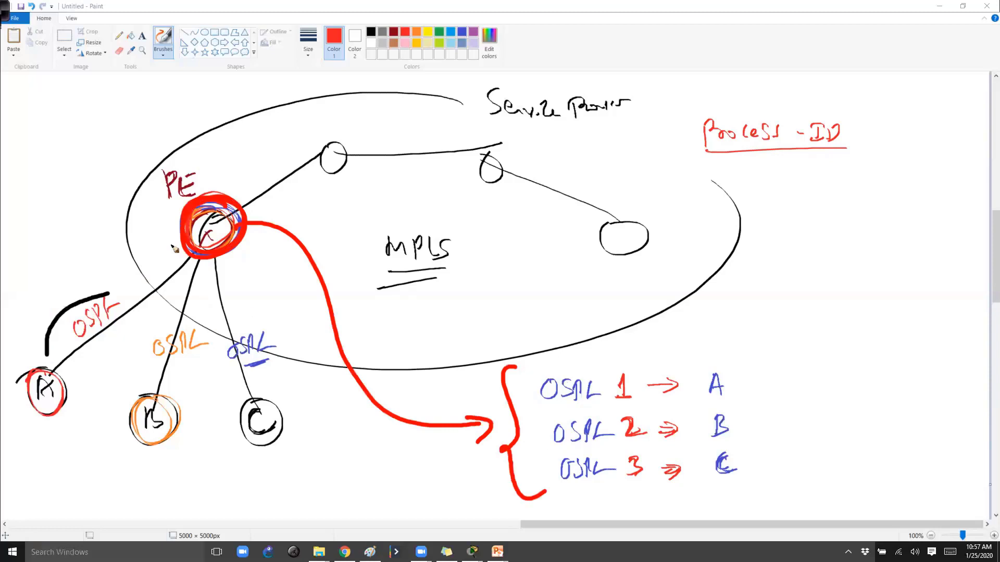
{"action": "left_click_drag", "start_coordinate": [57, 338], "coordinate": [179, 242]}
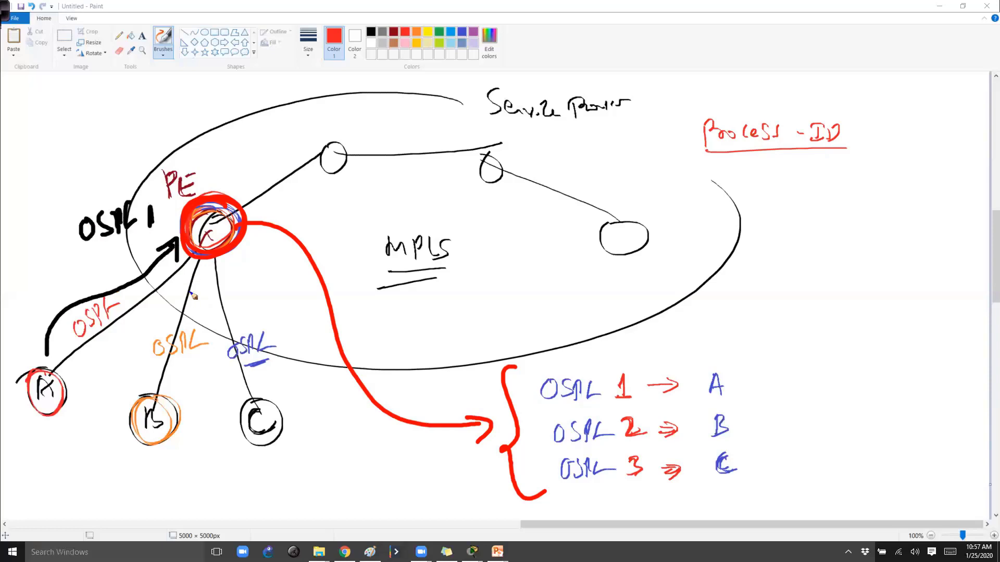
{"action": "left_click_drag", "start_coordinate": [185, 293], "coordinate": [229, 313]}
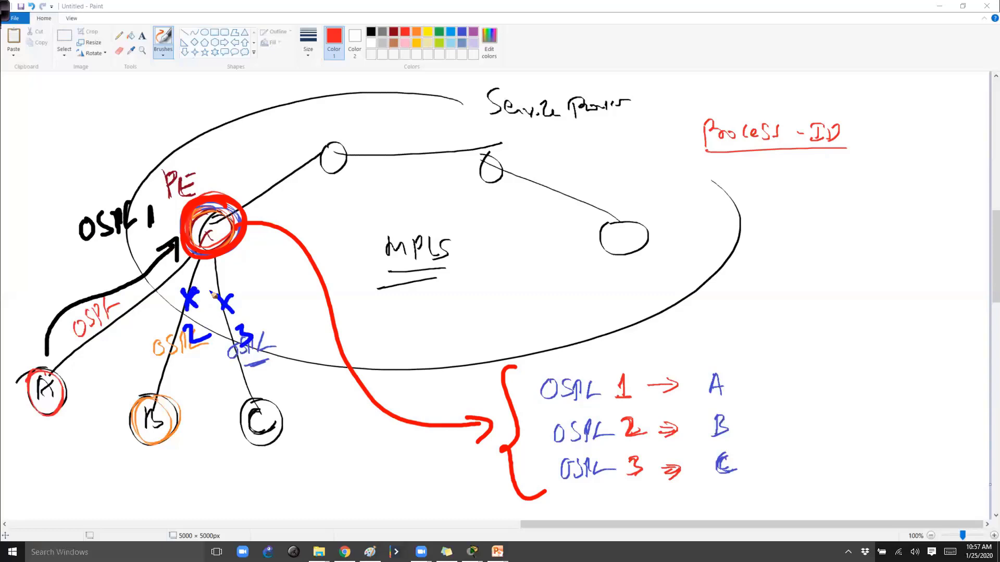
{"action": "left_click_drag", "start_coordinate": [526, 366], "coordinate": [749, 475]}
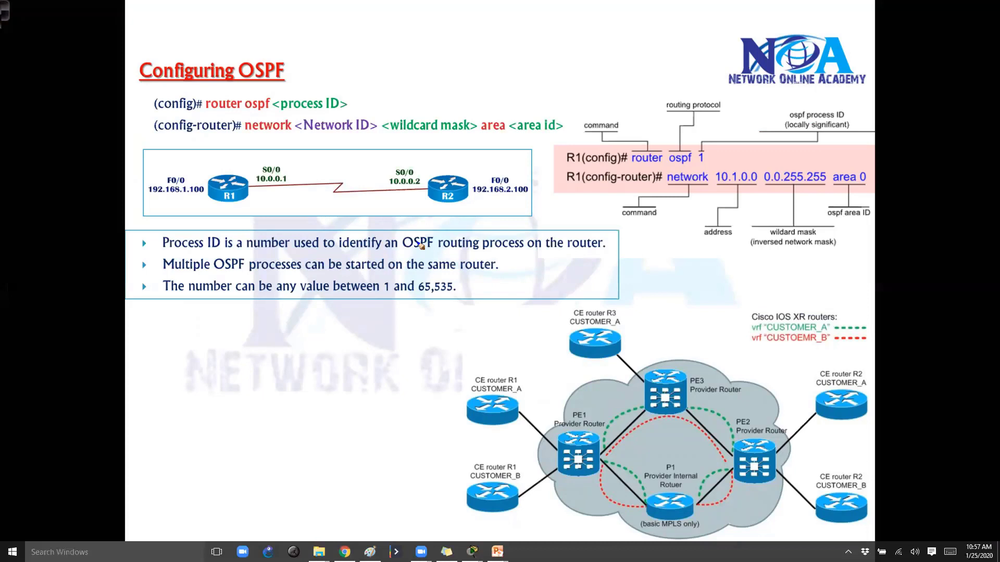
{"action": "mouse_move", "coordinate": [384, 298]}
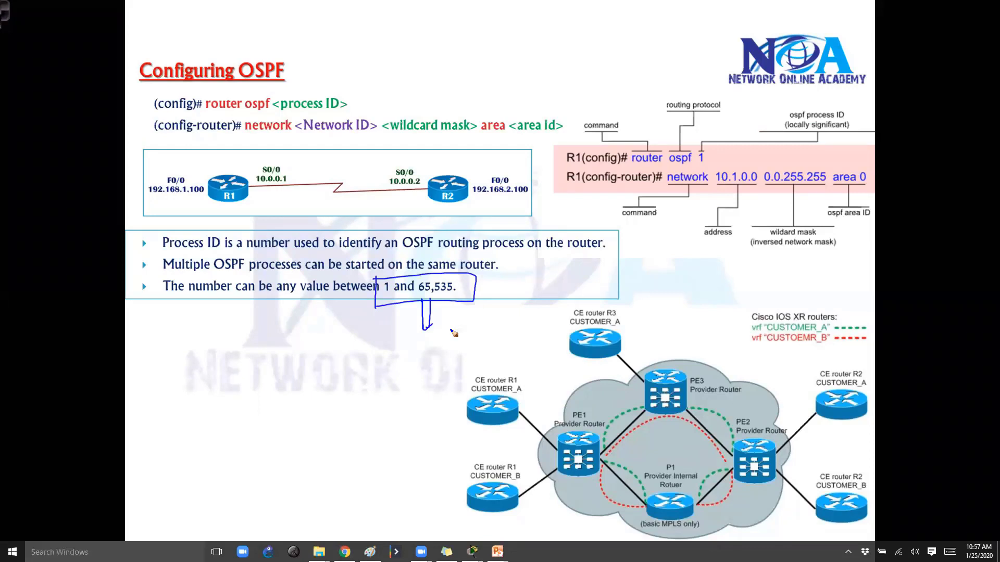
{"action": "mouse_move", "coordinate": [558, 393]}
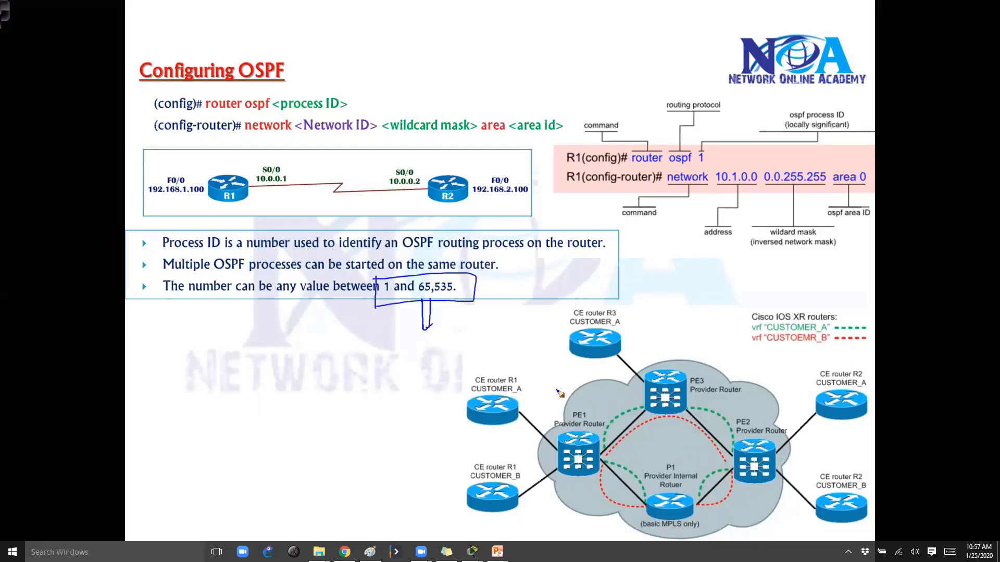
{"action": "mouse_move", "coordinate": [542, 418]}
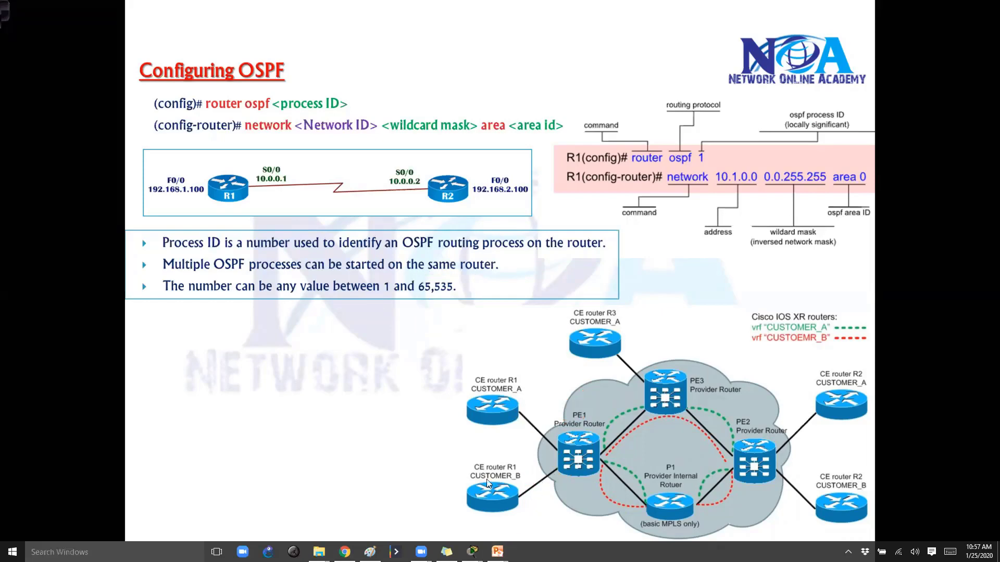
{"action": "mouse_move", "coordinate": [496, 425]}
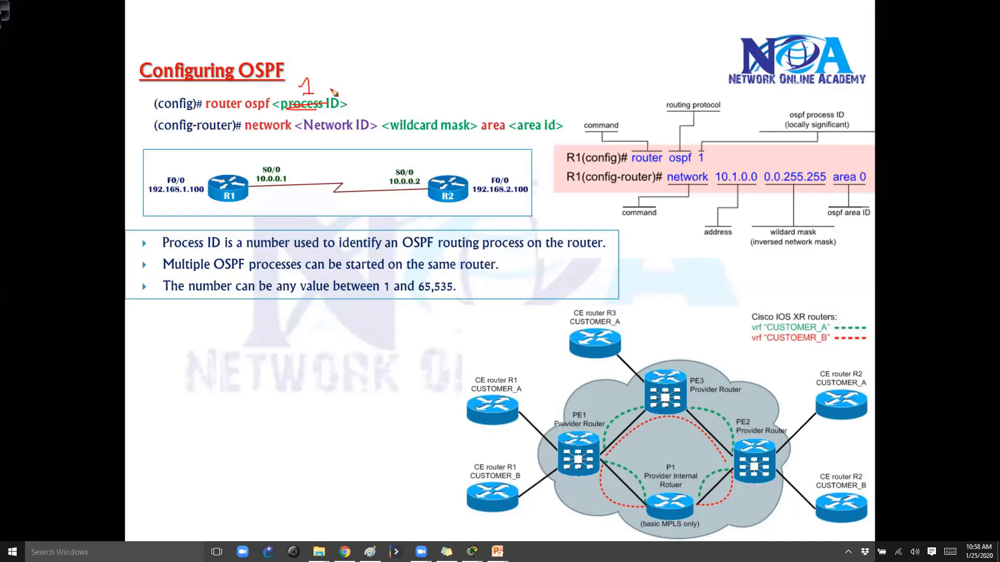
{"action": "mouse_move", "coordinate": [295, 189]}
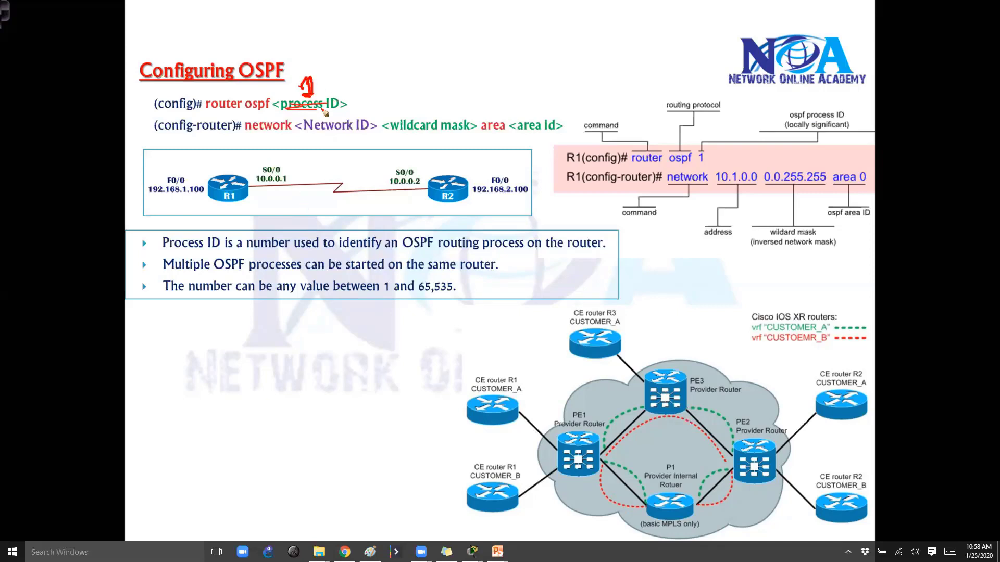
{"action": "mouse_move", "coordinate": [372, 103]}
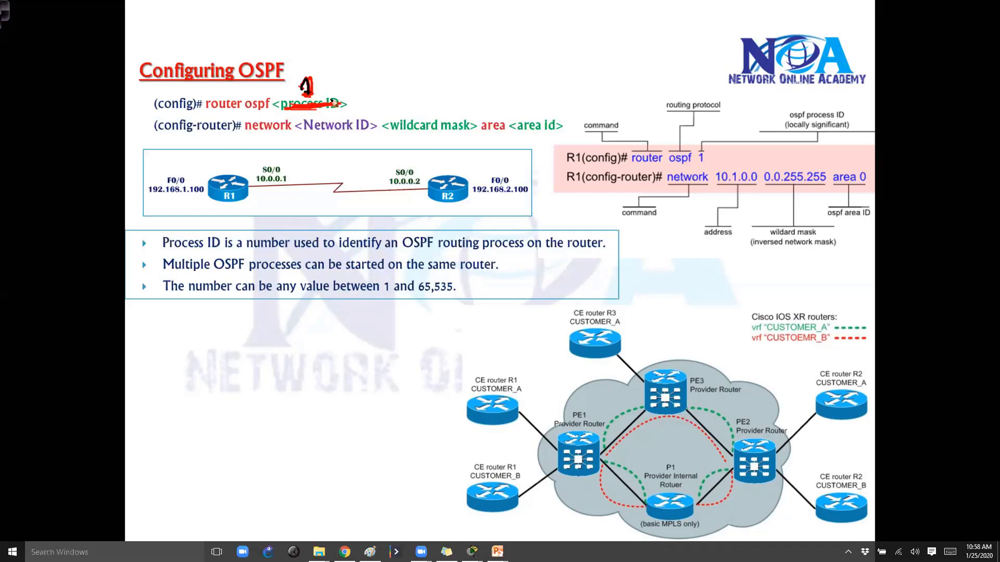
- Switch back to Router2's Packet Tracer command line
{"action": "key", "text": "alt+tab"}
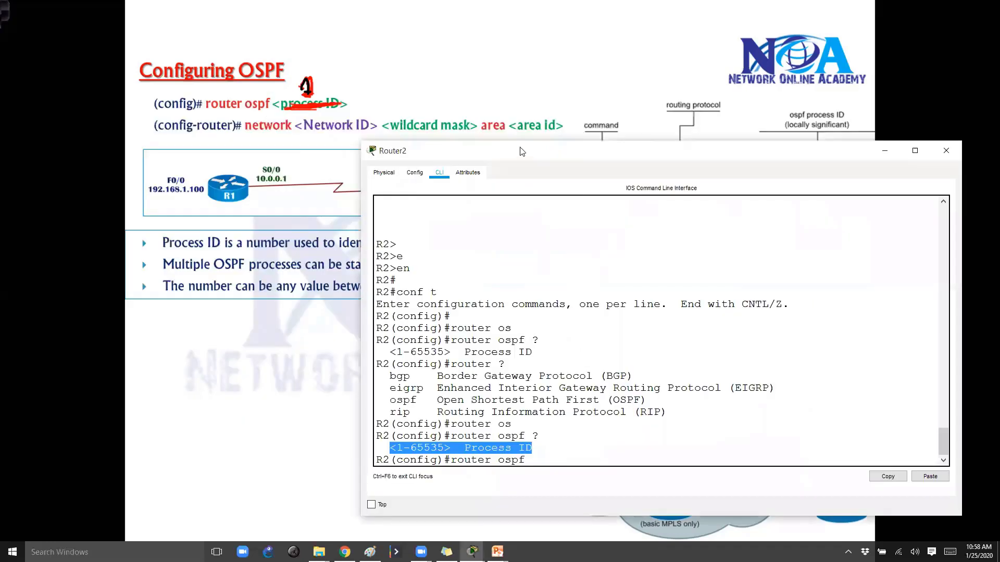
- On Router2, enter global config, start 'router ospf 10', and list router-mode commands with '?'
{"action": "type", "text": "10"}
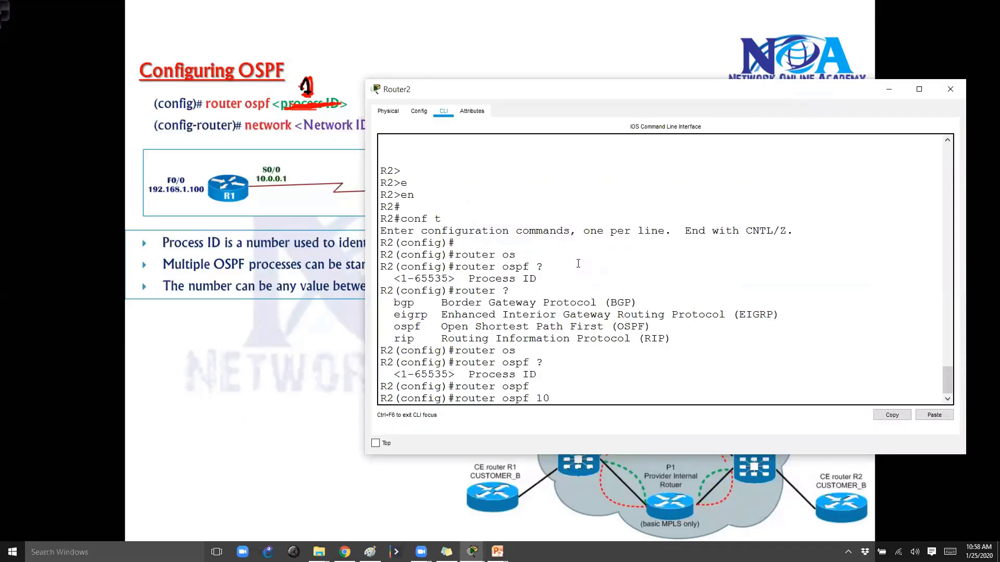
{"action": "type", "text": "end"}
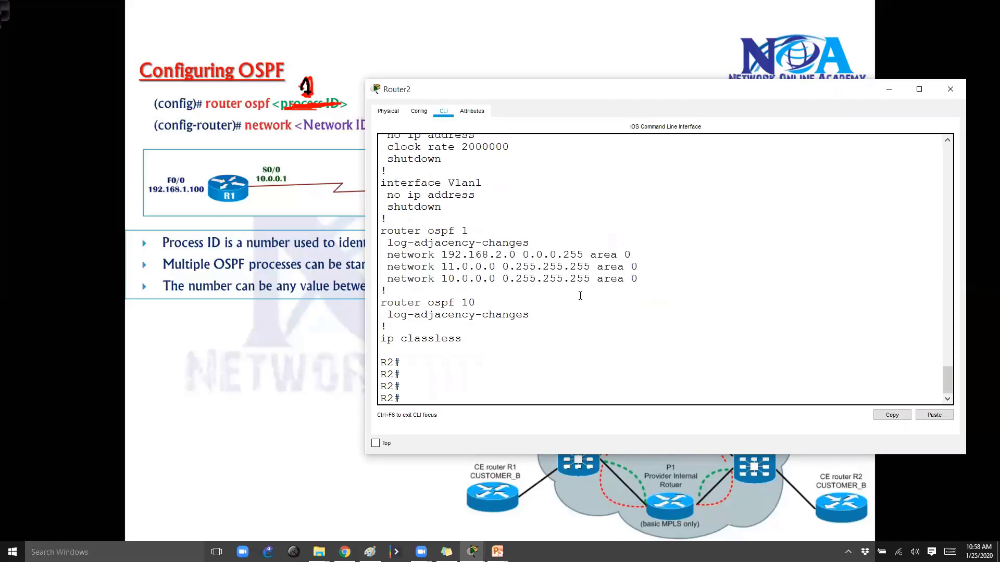
{"action": "type", "text": "con t"}
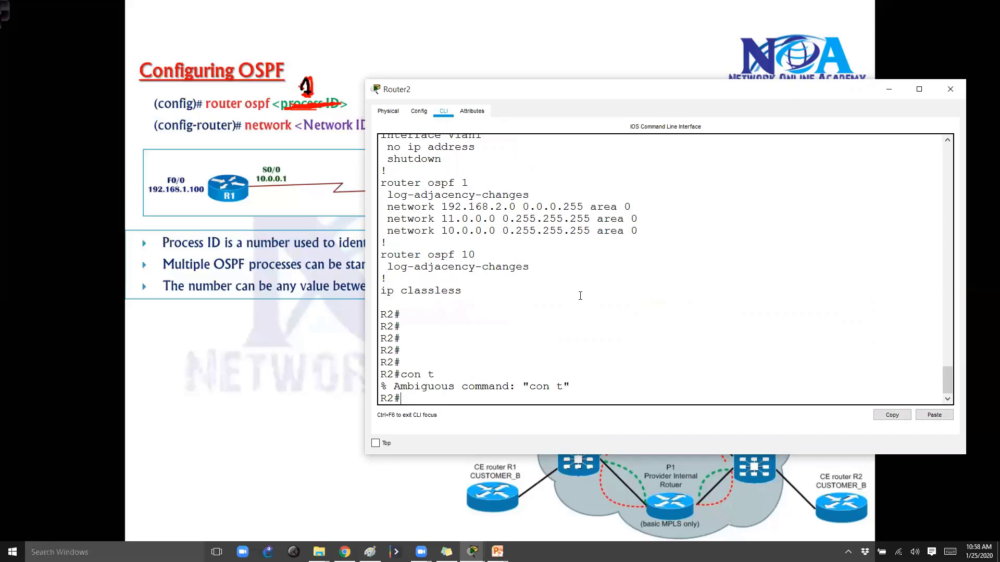
{"action": "left_click", "coordinate": [950, 89]}
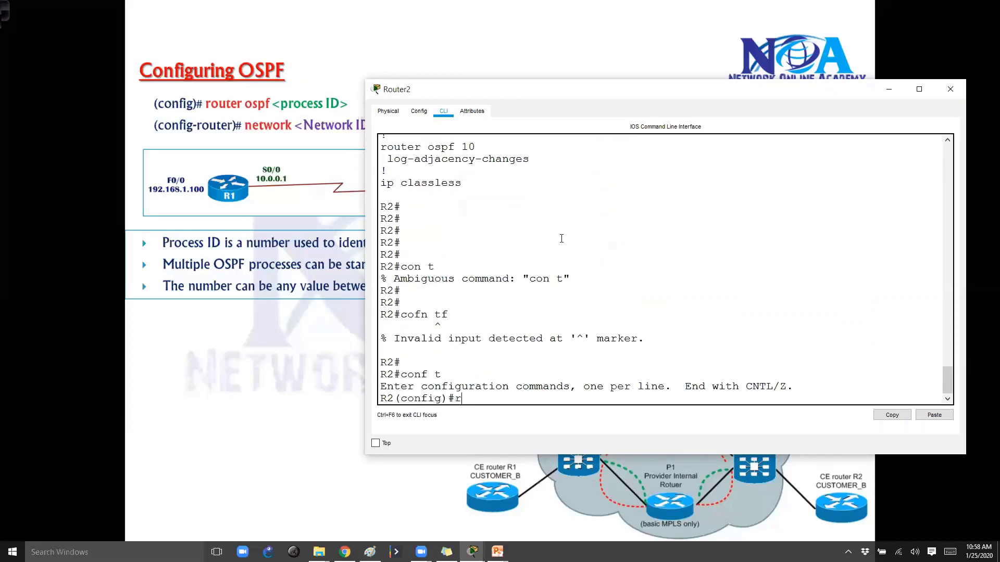
{"action": "type", "text": "router ospf 10"}
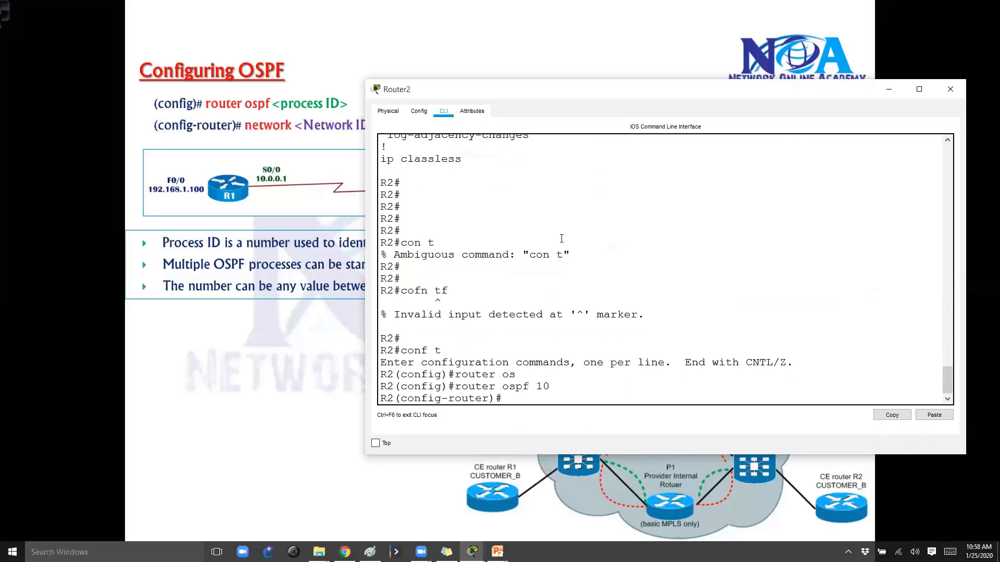
{"action": "type", "text": "?"}
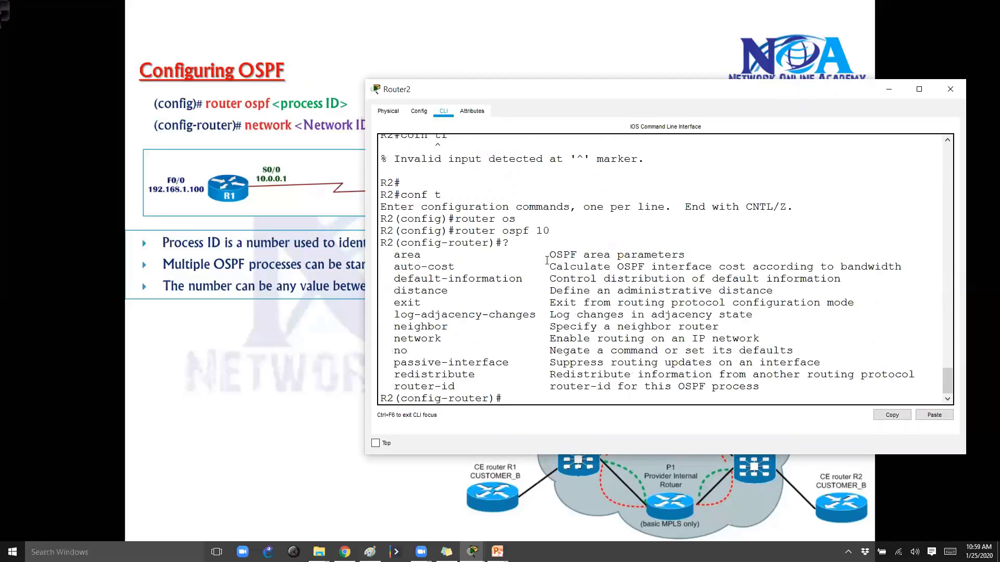
{"action": "left_click", "coordinate": [950, 88]}
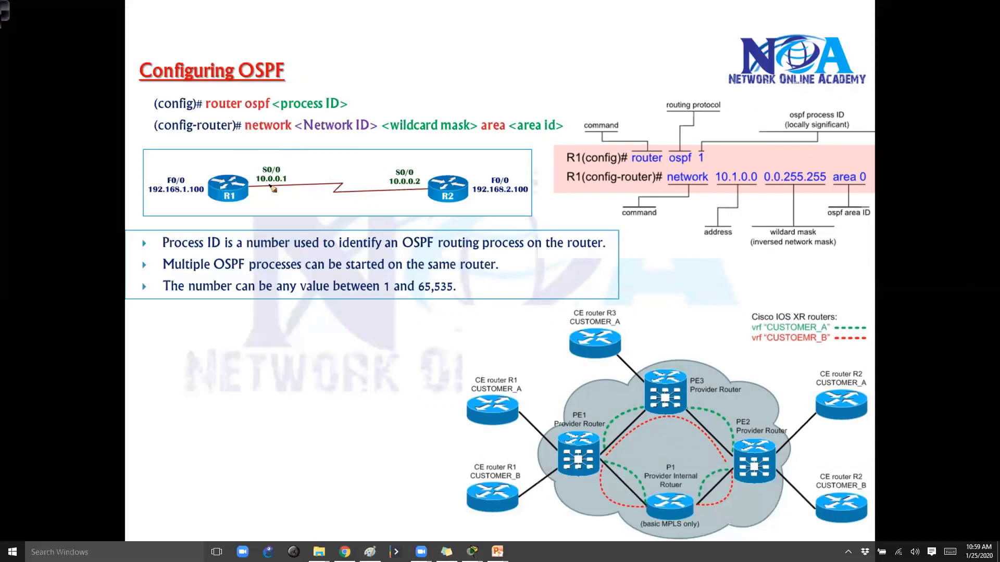
{"action": "mouse_move", "coordinate": [303, 163]}
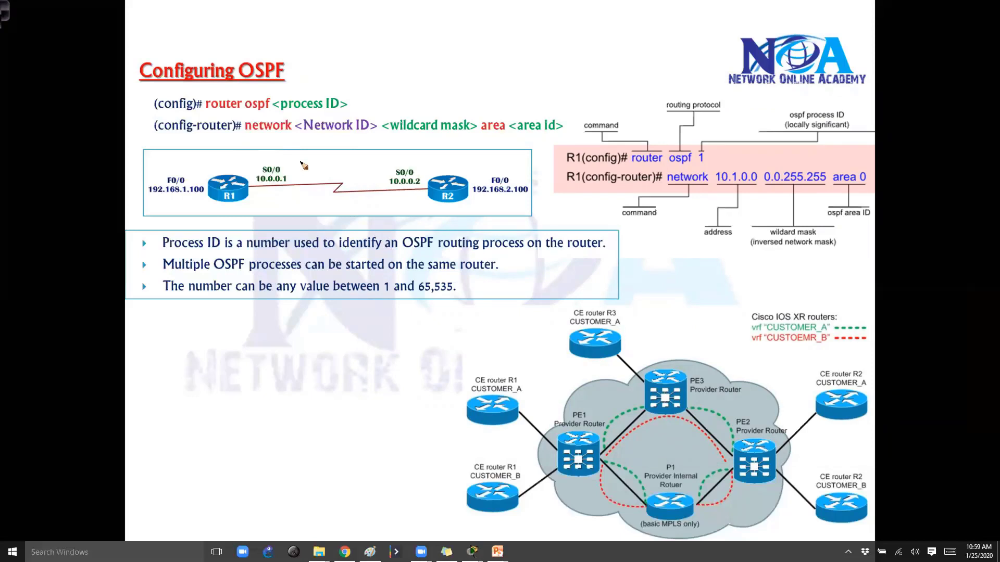
{"action": "mouse_move", "coordinate": [251, 350]}
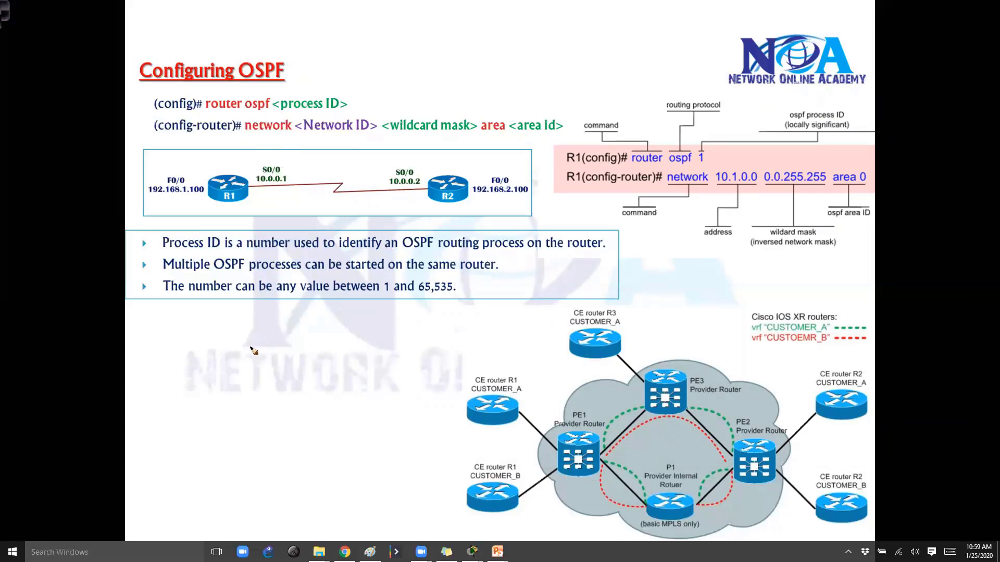
{"action": "left_click_drag", "start_coordinate": [236, 344], "coordinate": [319, 344]}
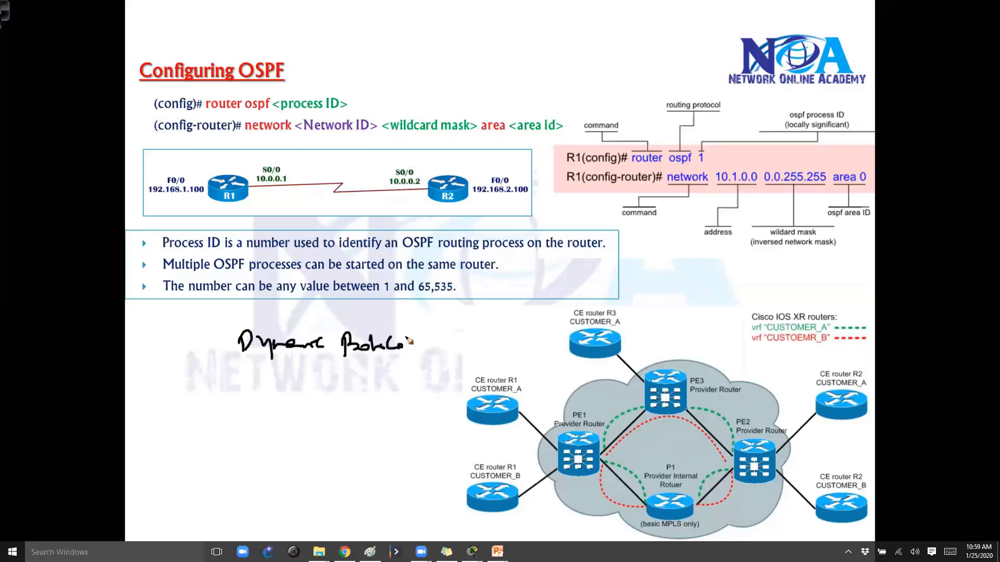
{"action": "left_click_drag", "start_coordinate": [249, 165], "coordinate": [395, 159]}
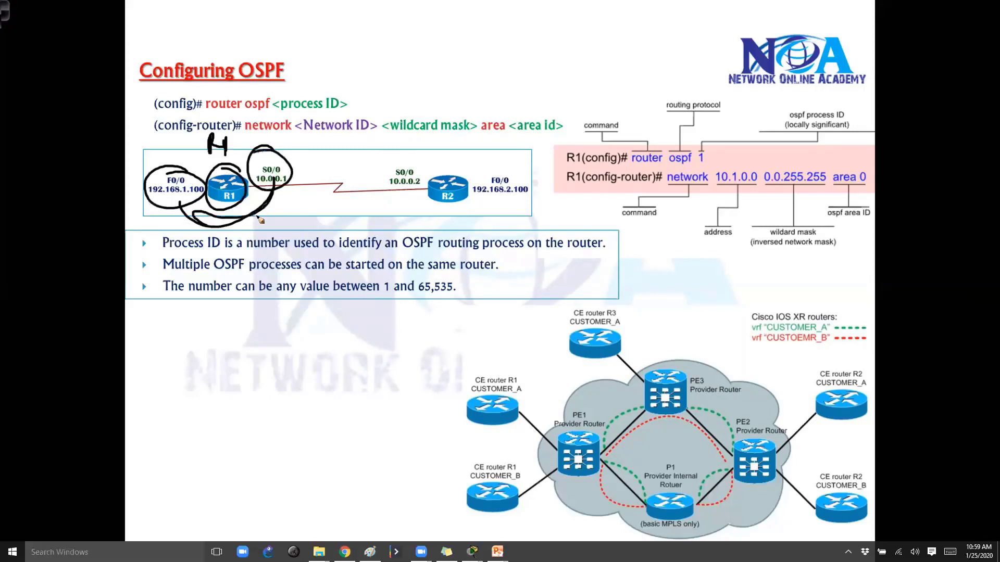
{"action": "mouse_move", "coordinate": [444, 164]}
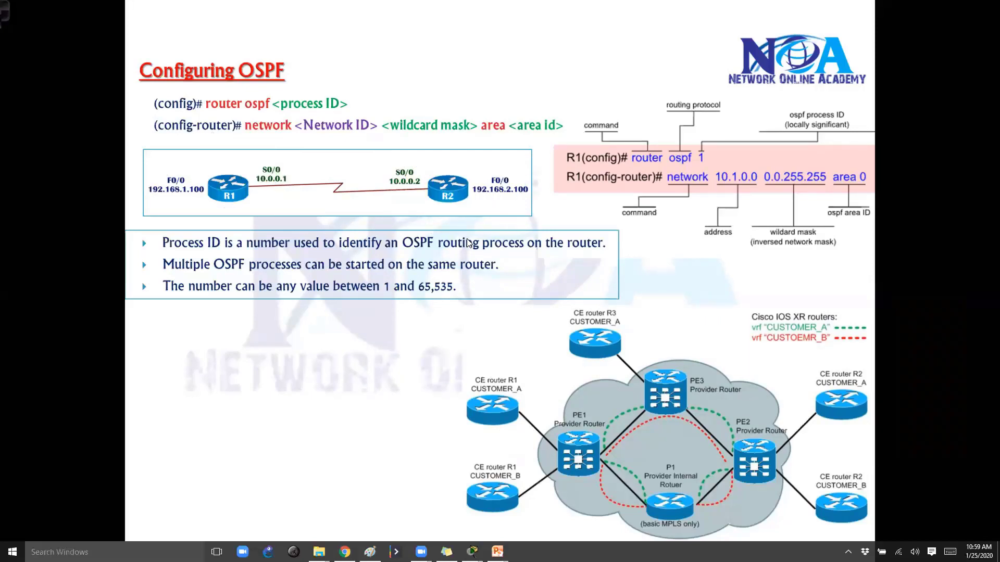
{"action": "mouse_move", "coordinate": [452, 241]}
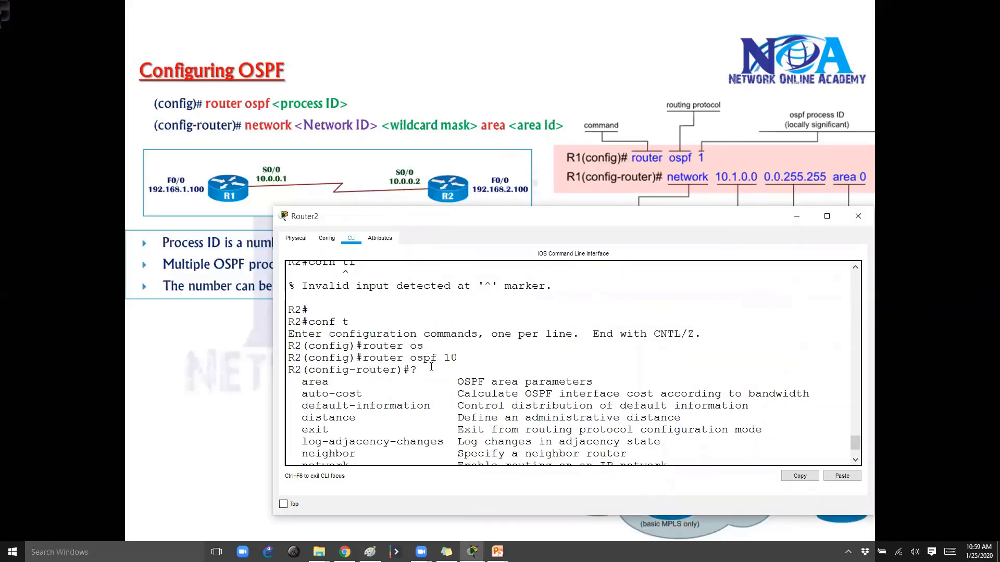
- Enter 'network 192.168.2.0' in Router2's OSPF mode and query the wildcard bits option
{"action": "type", "text": "network"}
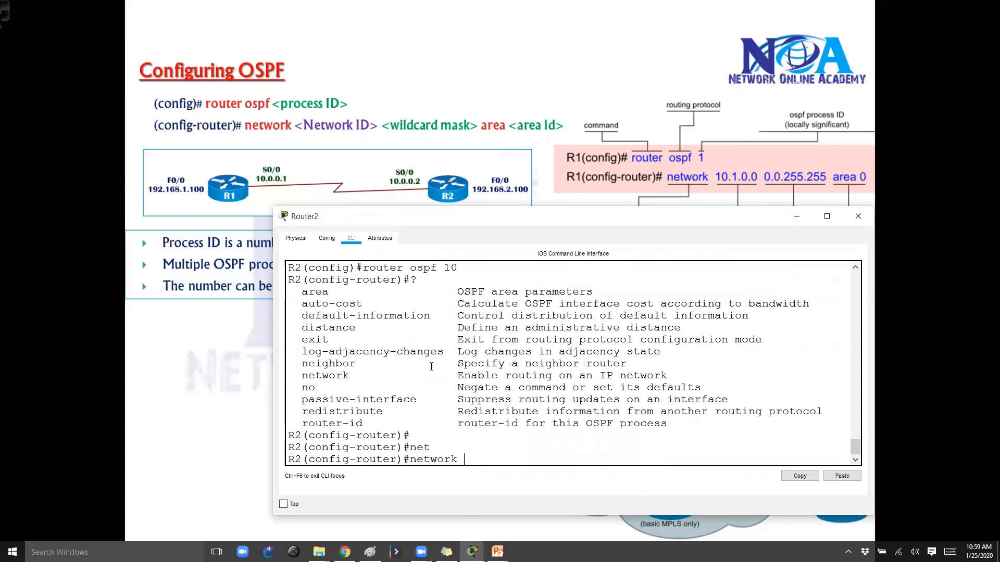
{"action": "mouse_move", "coordinate": [372, 383]}
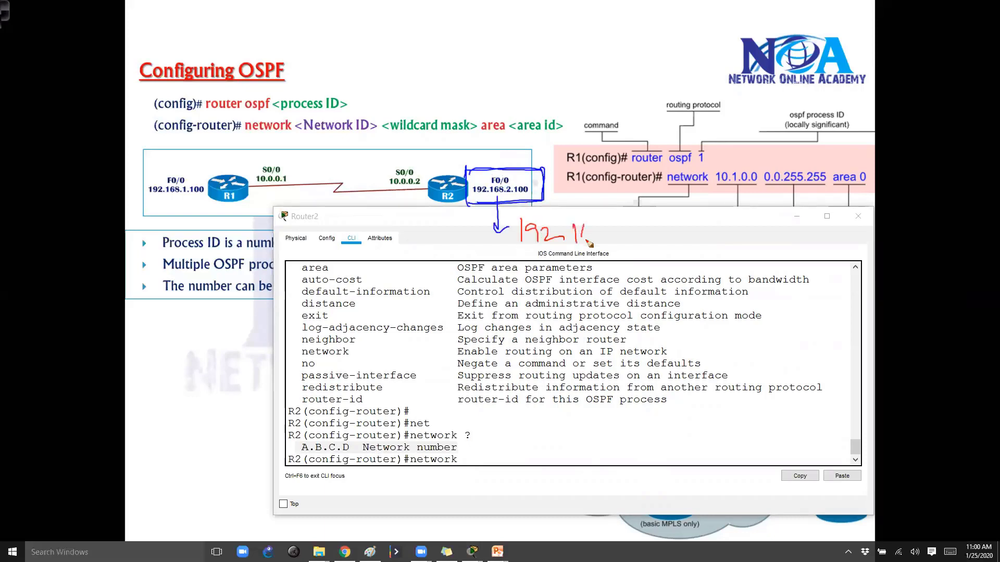
{"action": "left_click_drag", "start_coordinate": [542, 232], "coordinate": [644, 233]}
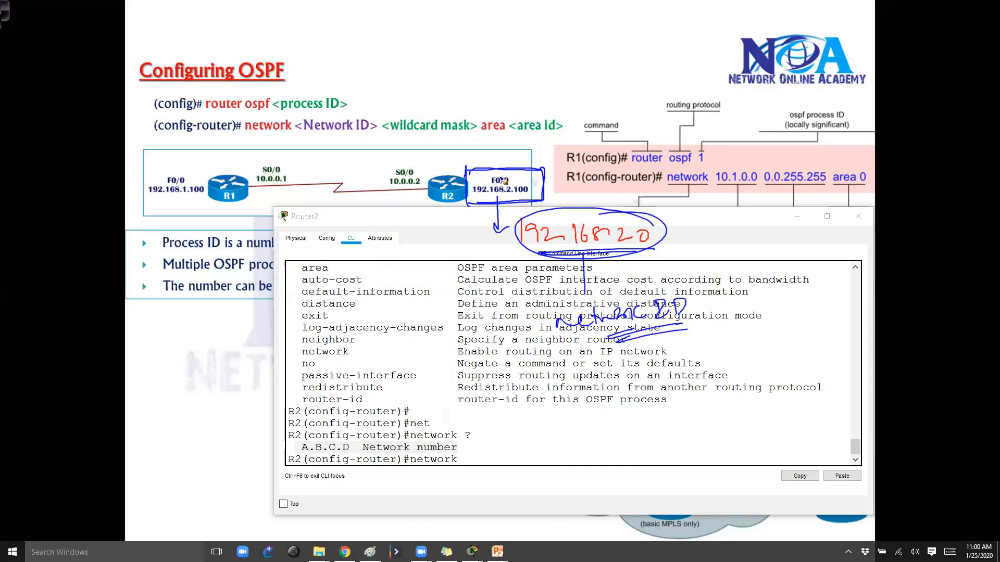
{"action": "mouse_move", "coordinate": [559, 203]}
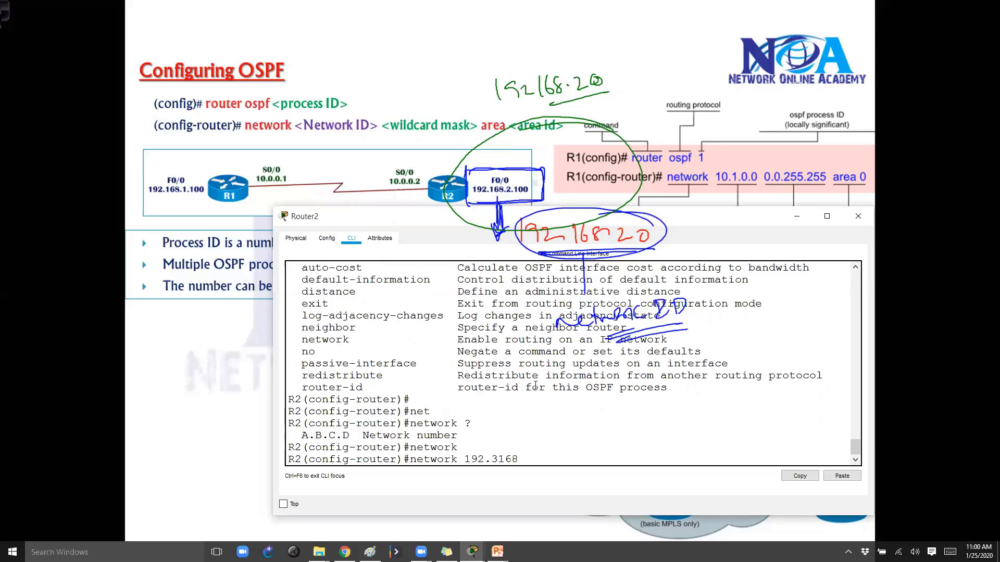
{"action": "type", "text": "192.168."}
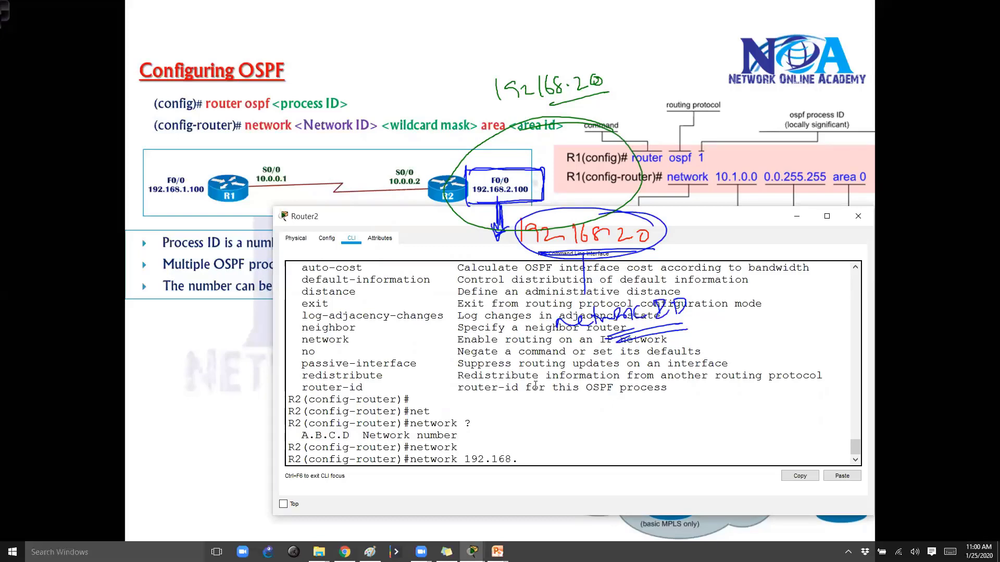
{"action": "type", "text": "2.0"}
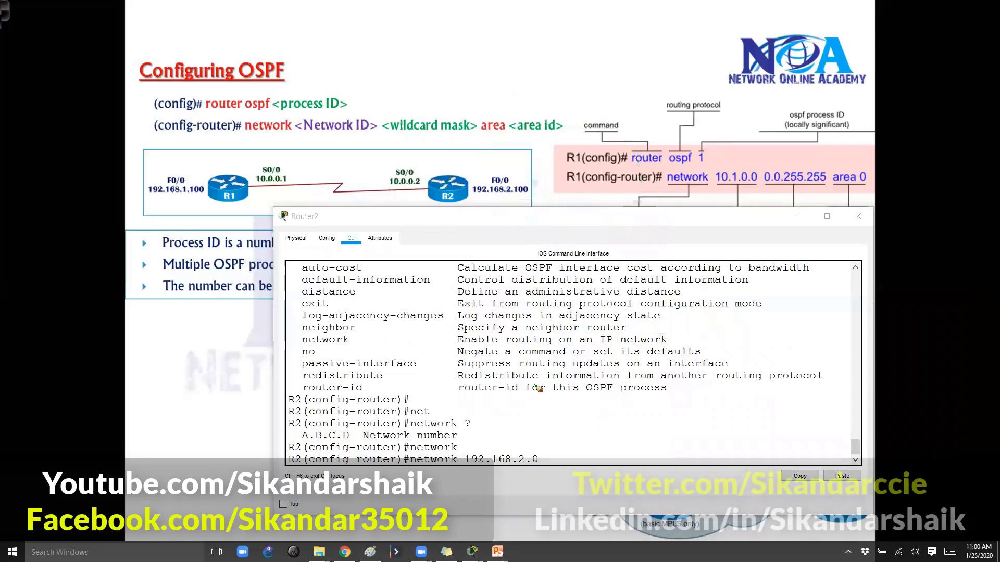
{"action": "type", "text": "?"}
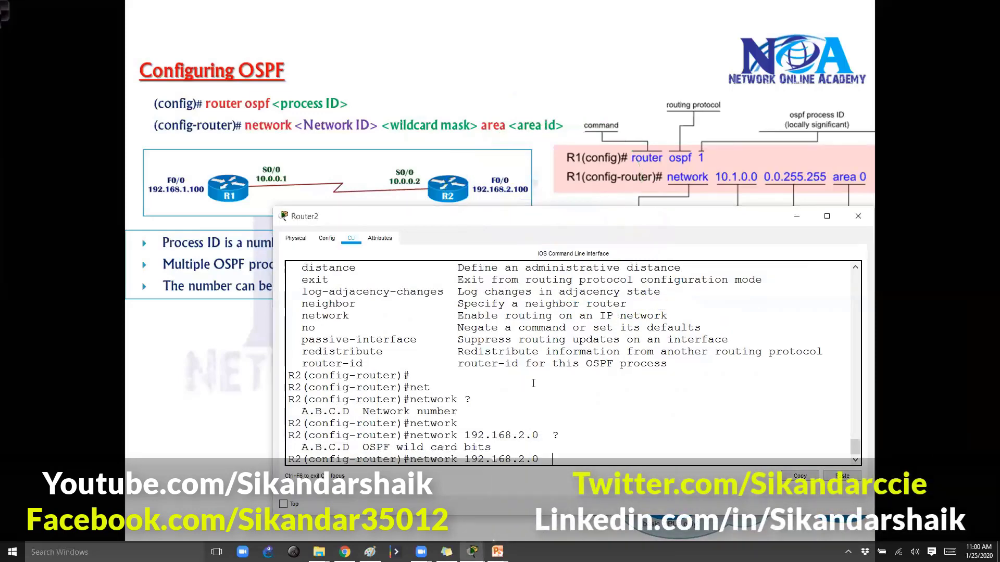